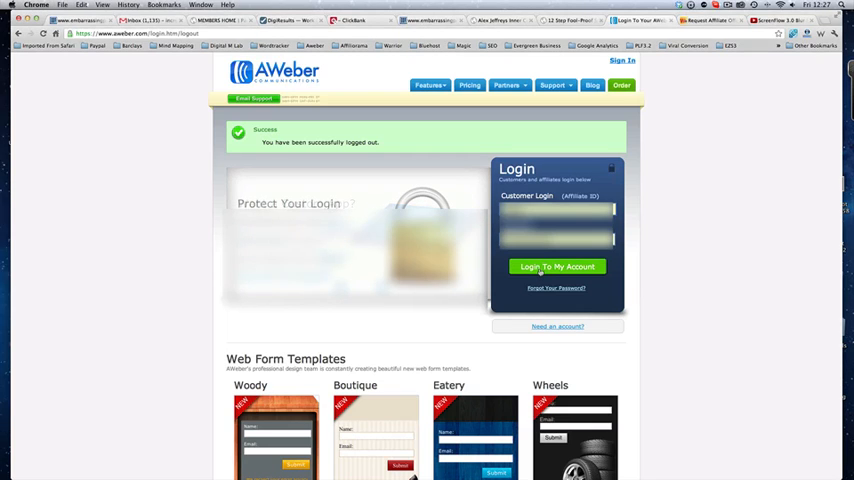
# - Log in to the AWeber account and start creating a new list from Your Lists
pyautogui.click(556, 266)
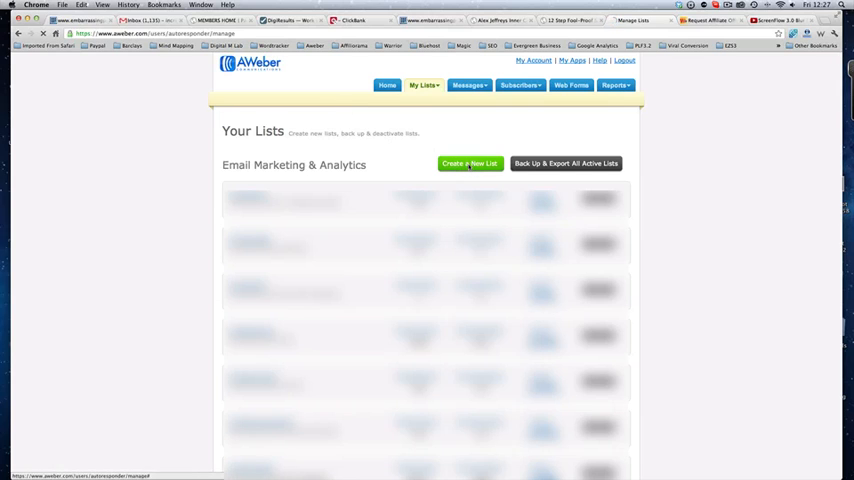
pyautogui.click(470, 164)
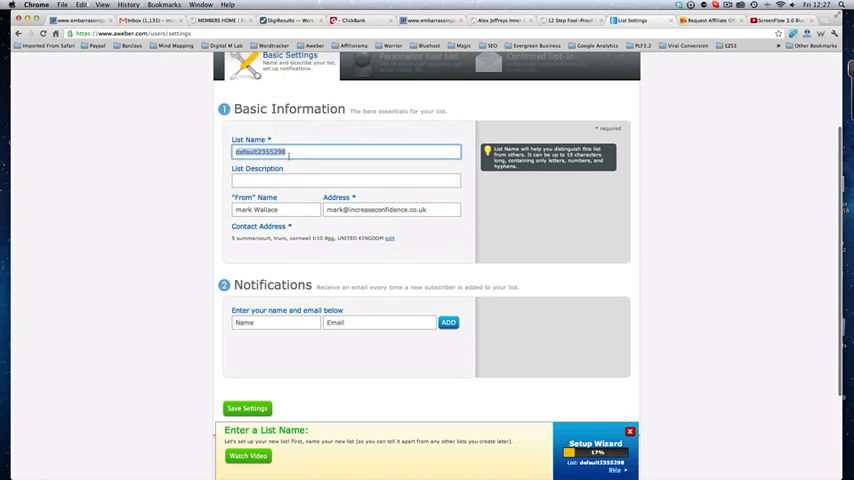
# - Name the new list testlistmm, confirmed as available
pyautogui.write('£')
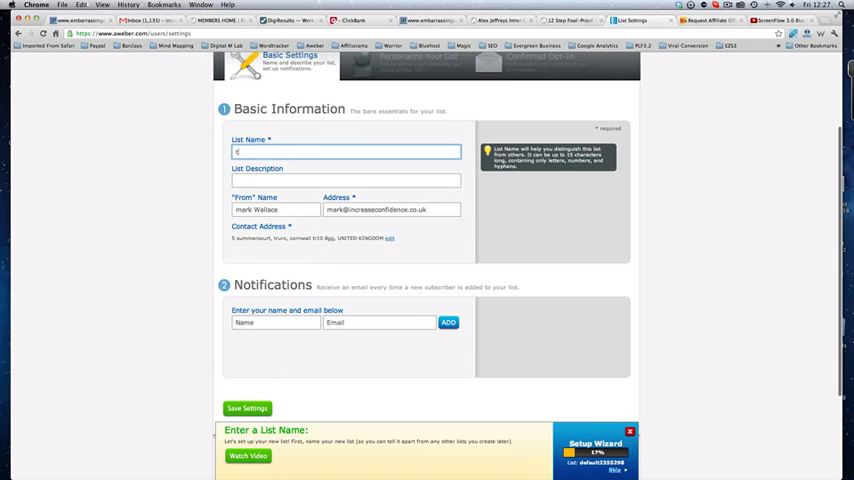
pyautogui.write('testlist')
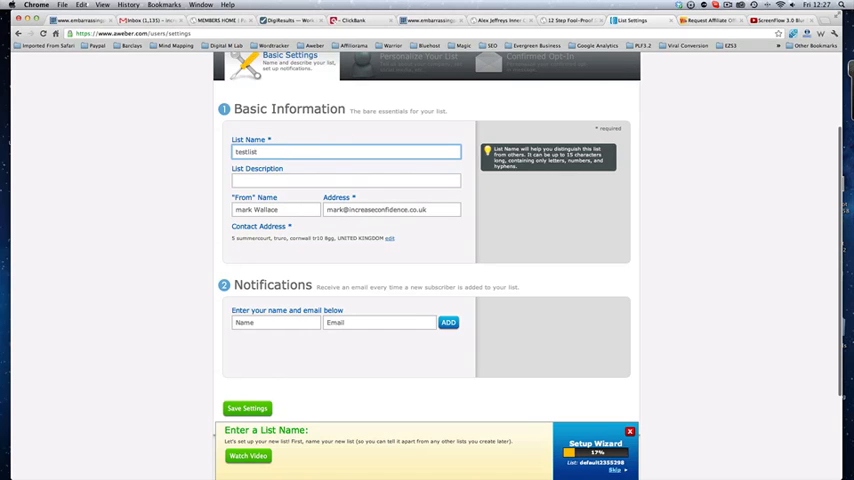
pyautogui.write('mwm')
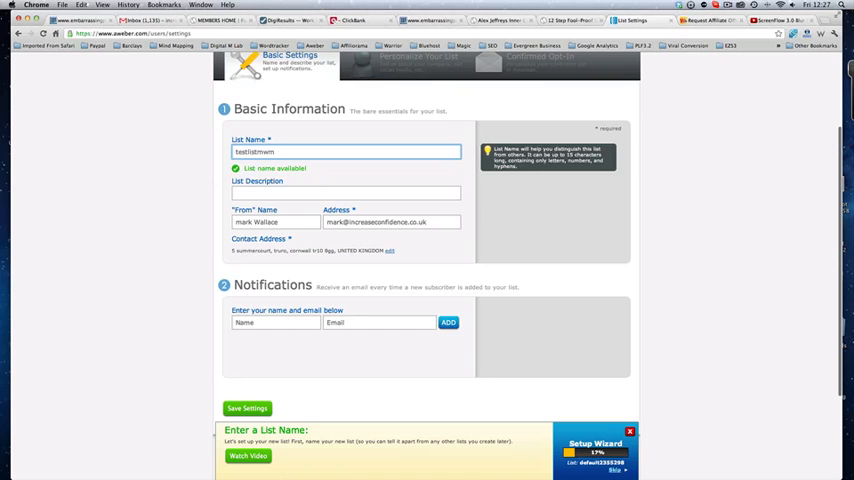
# - Describe the list as 'Test email list to showcase aweber'
pyautogui.click(344, 192)
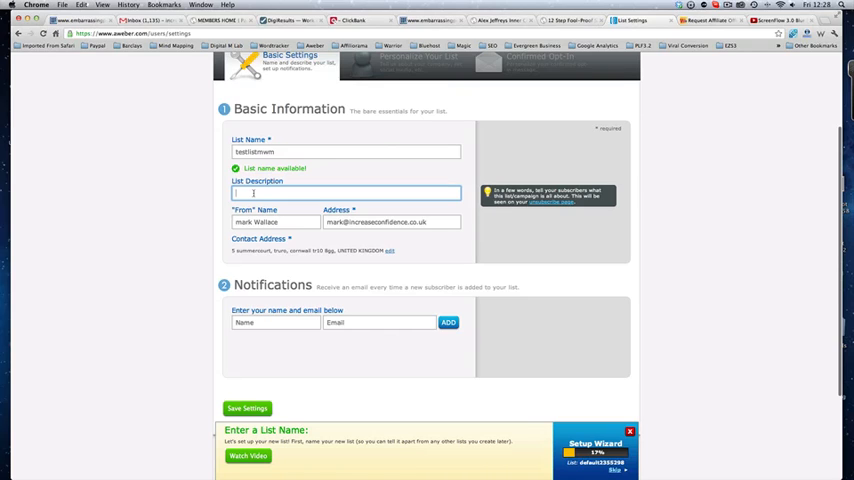
pyautogui.write('Test')
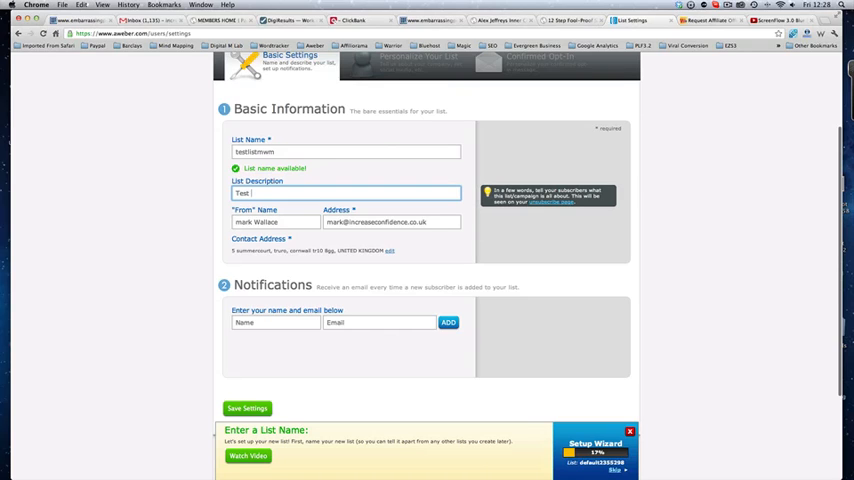
pyautogui.write('email list to')
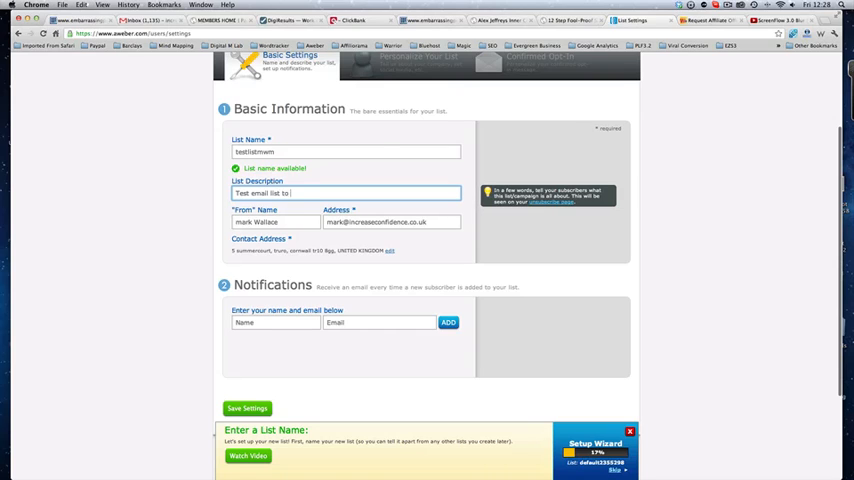
pyautogui.write('showcase aweber')
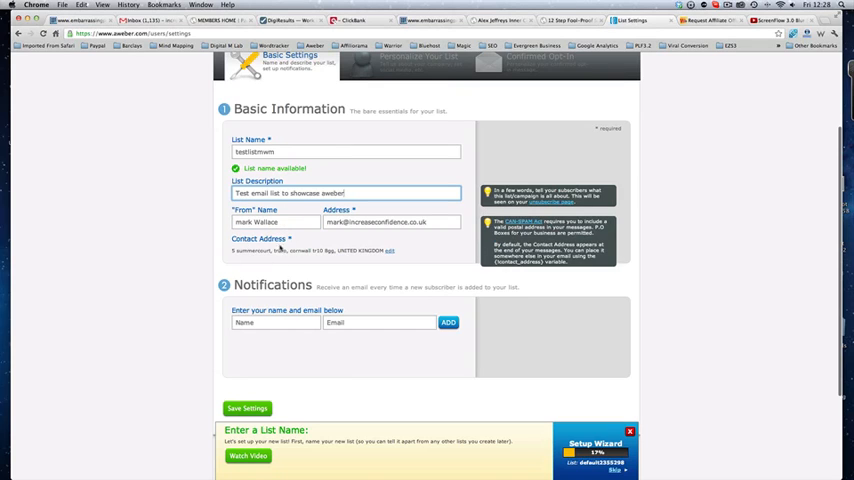
pyautogui.click(276, 322)
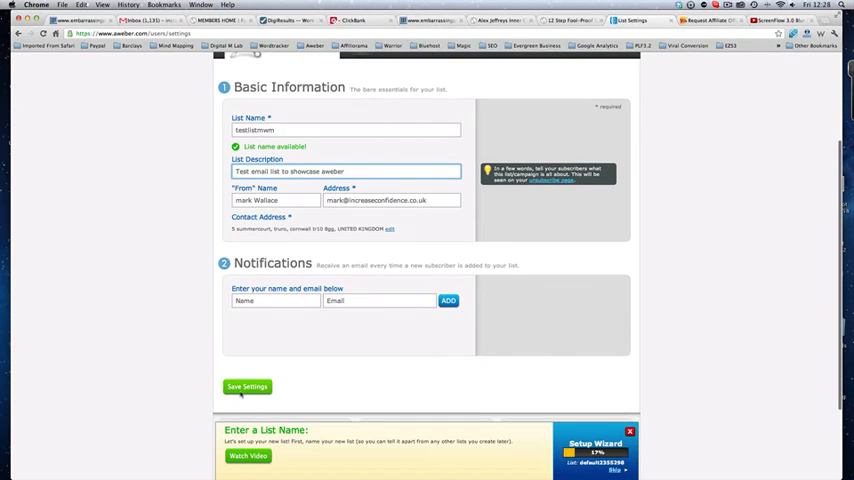
# - Save the basic information and set the company name to MWM
pyautogui.click(248, 390)
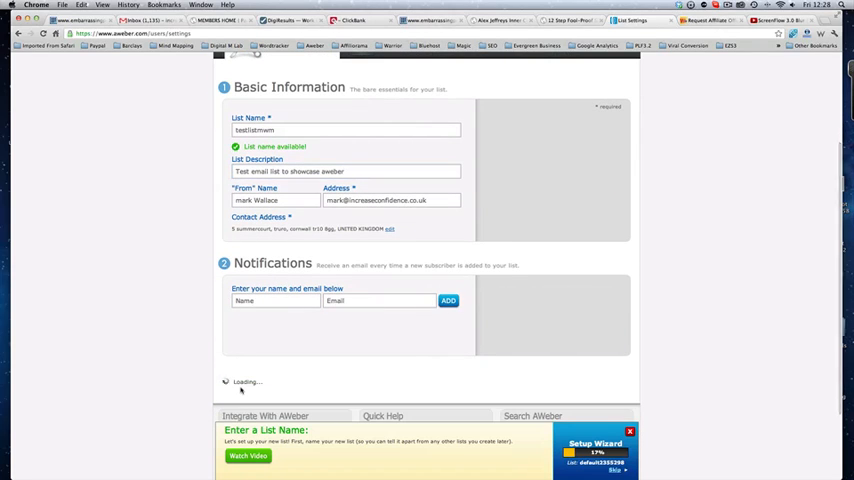
pyautogui.scroll(-3)
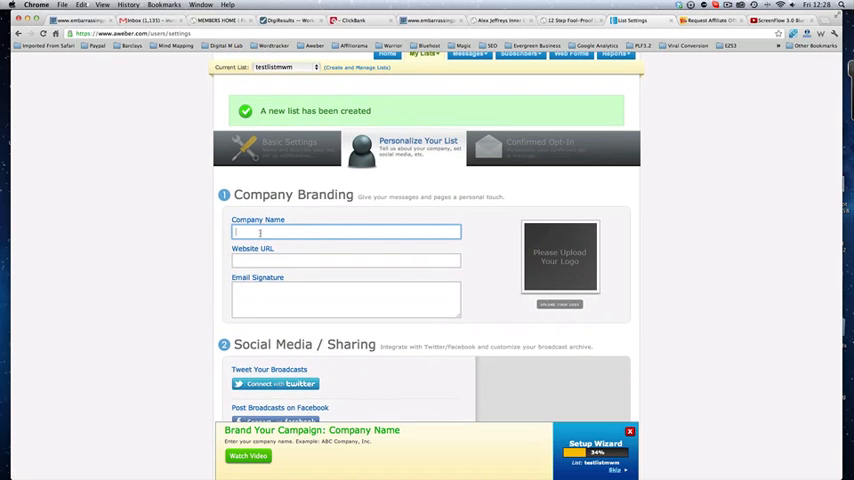
pyautogui.write('MWM')
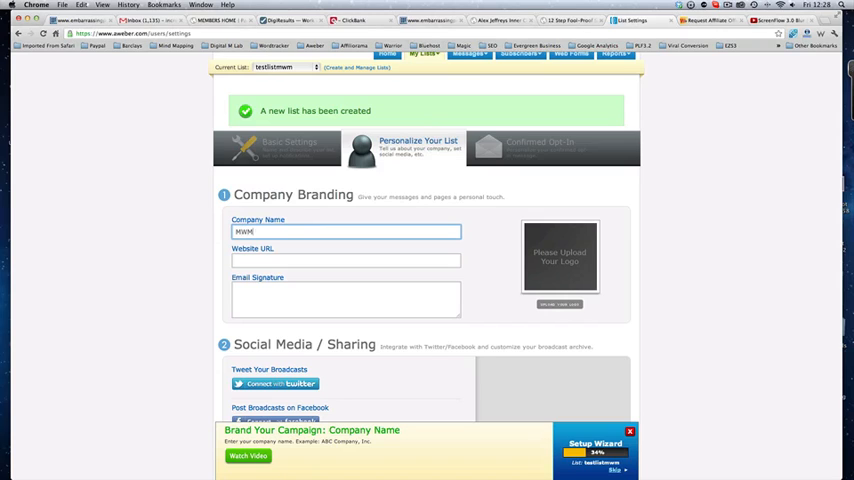
pyautogui.click(346, 260)
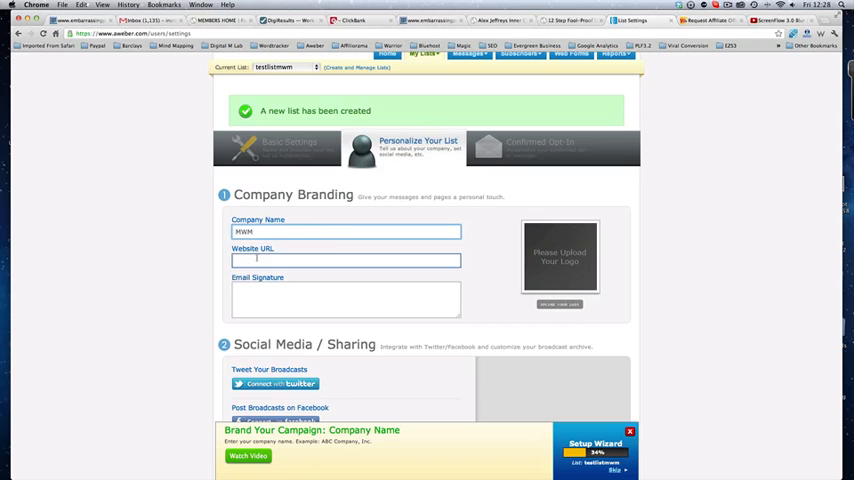
pyautogui.write('www.')
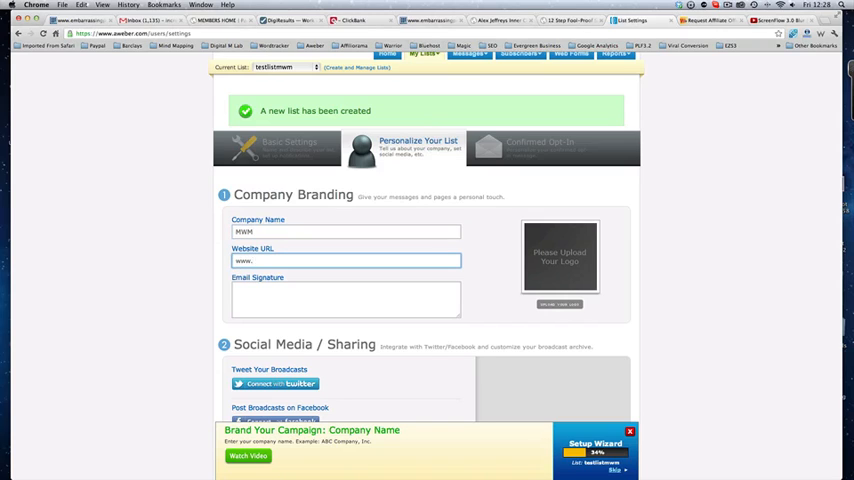
pyautogui.write('mmam.com')
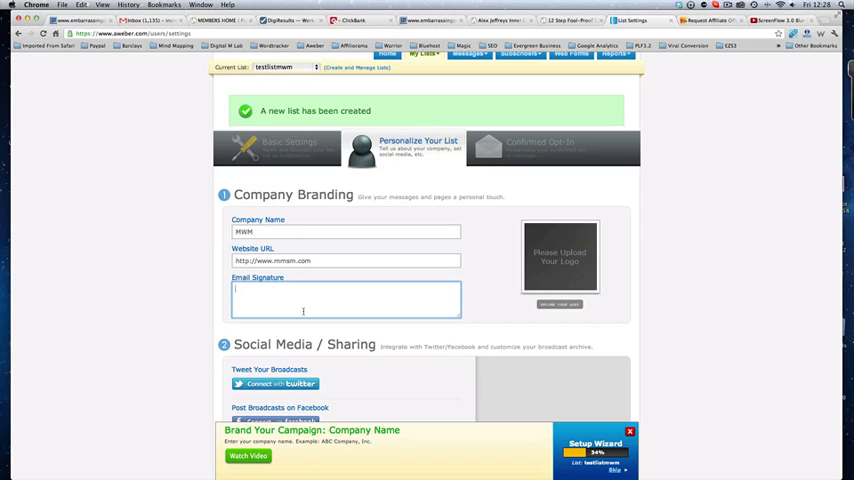
# - Add a two-line email signature reading 'Many Thanks' and 'Mark'
pyautogui.write('Many Thanks')
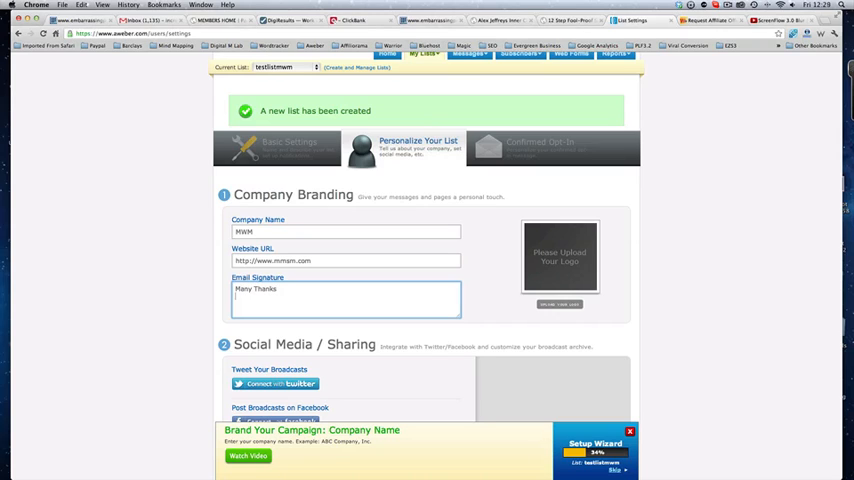
pyautogui.write('Mark')
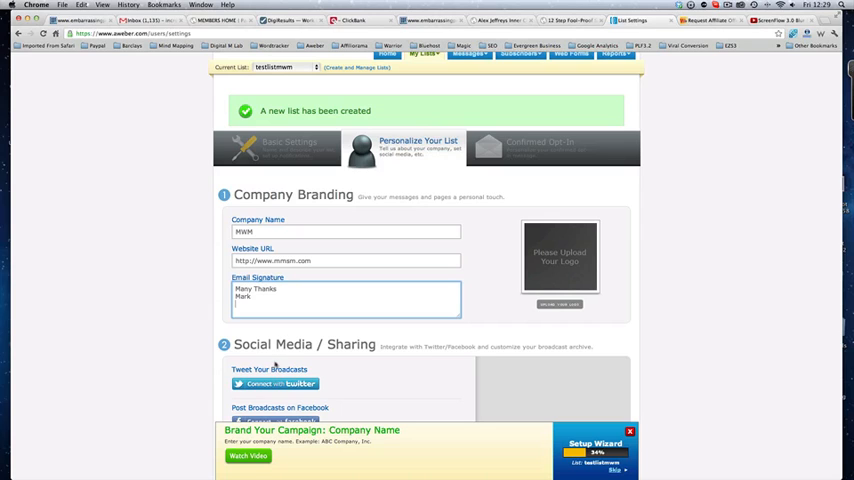
pyautogui.scroll(-3)
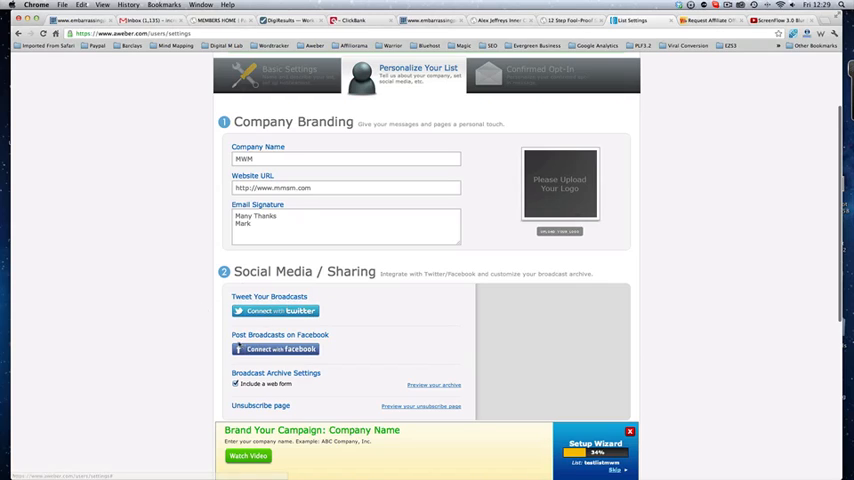
pyautogui.scroll(-3)
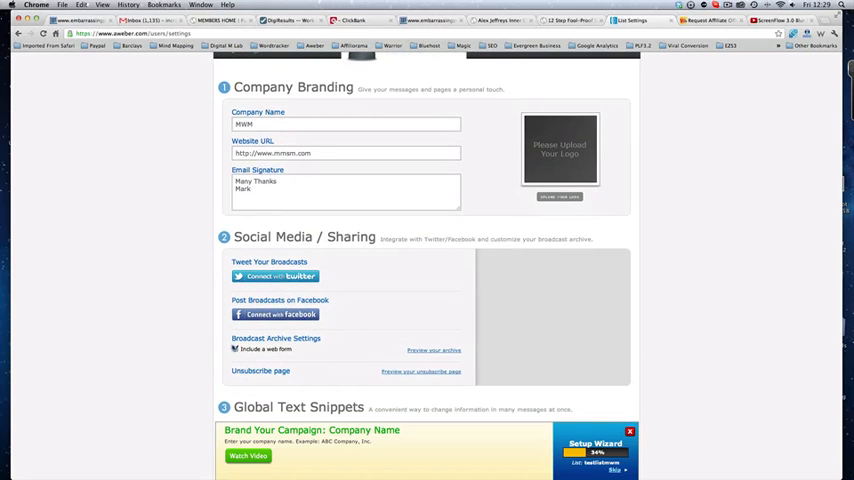
pyautogui.click(234, 348)
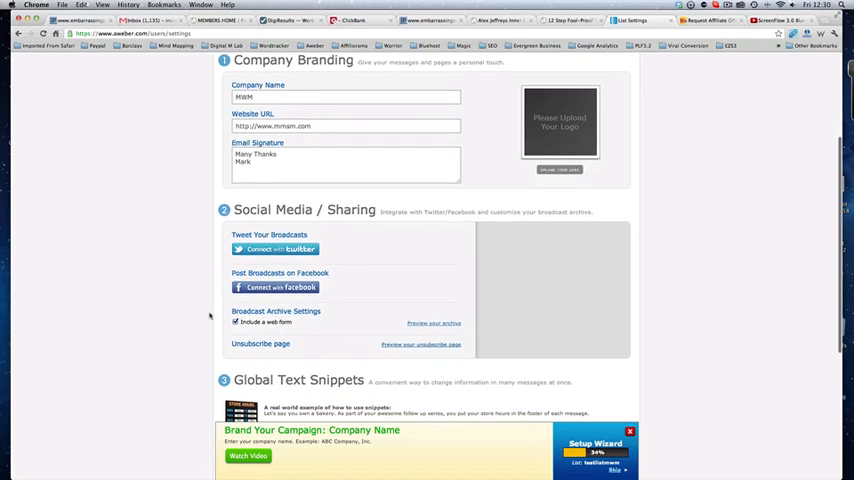
pyautogui.scroll(-3)
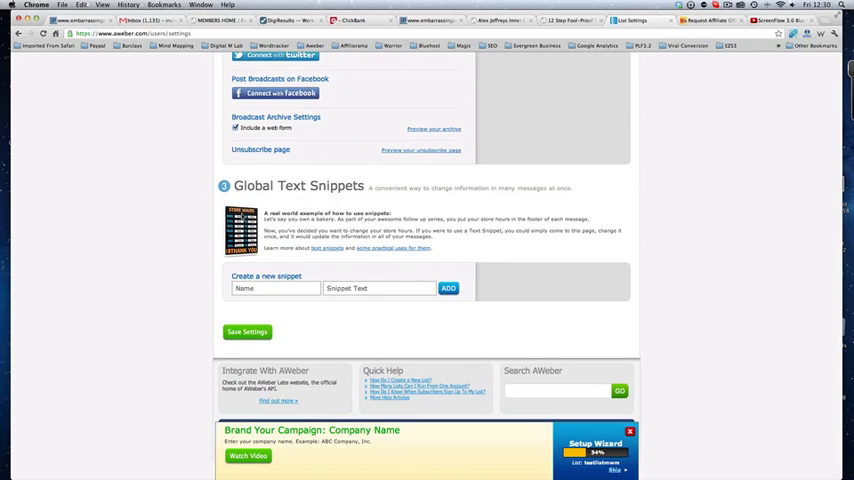
pyautogui.moveTo(160, 220)
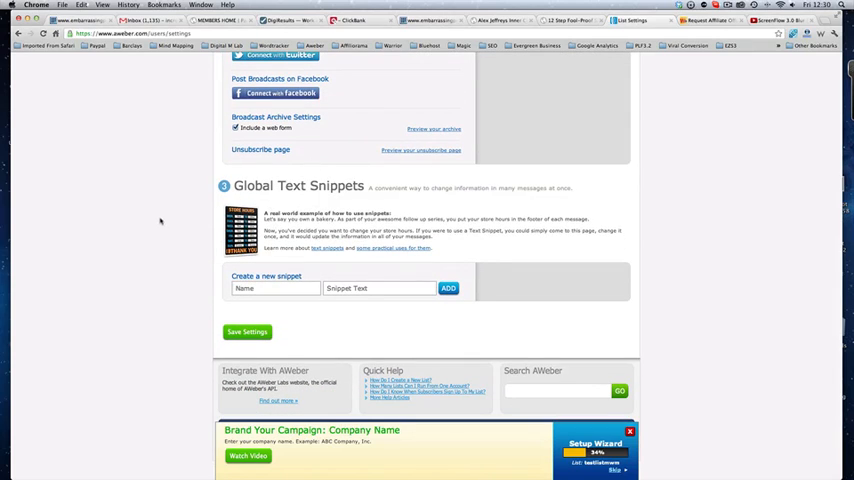
pyautogui.scroll(-3)
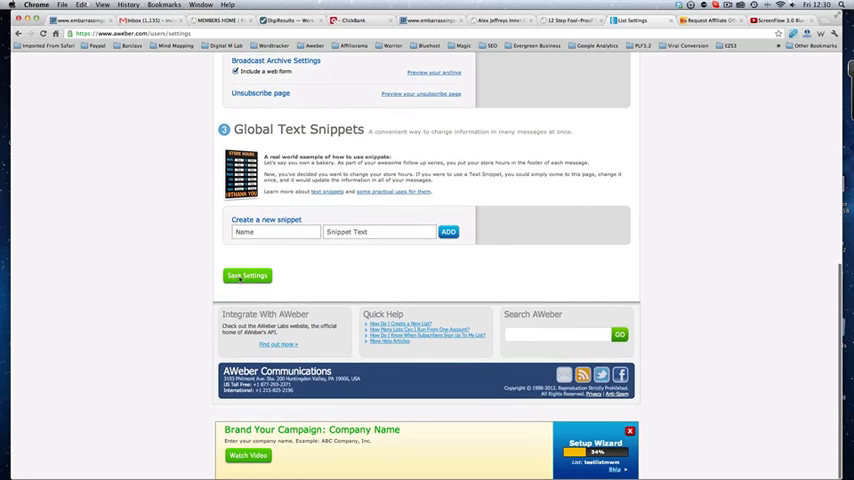
pyautogui.scroll(3)
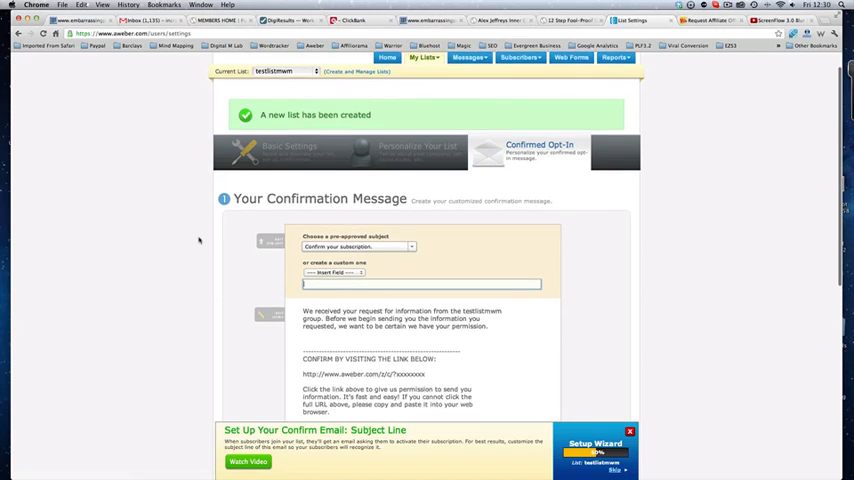
# - Insert the subscriber first-name field before 'Confirm your subscription' in the subject line
pyautogui.scroll(-3)
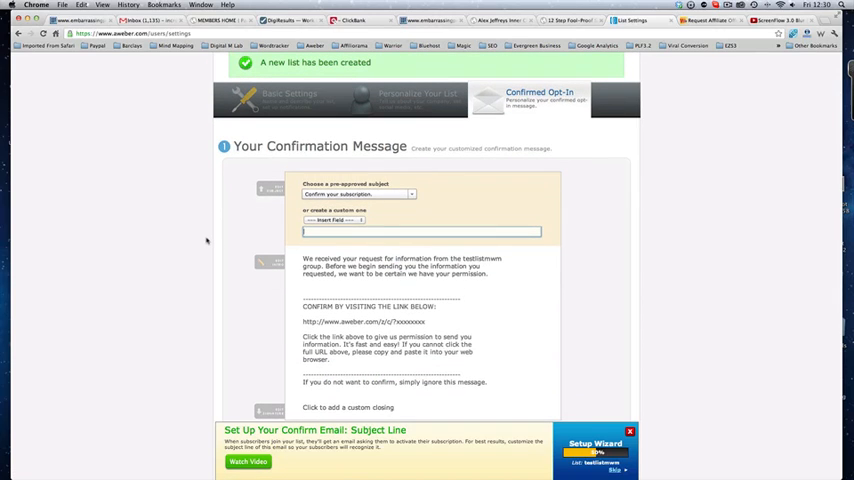
pyautogui.click(330, 220)
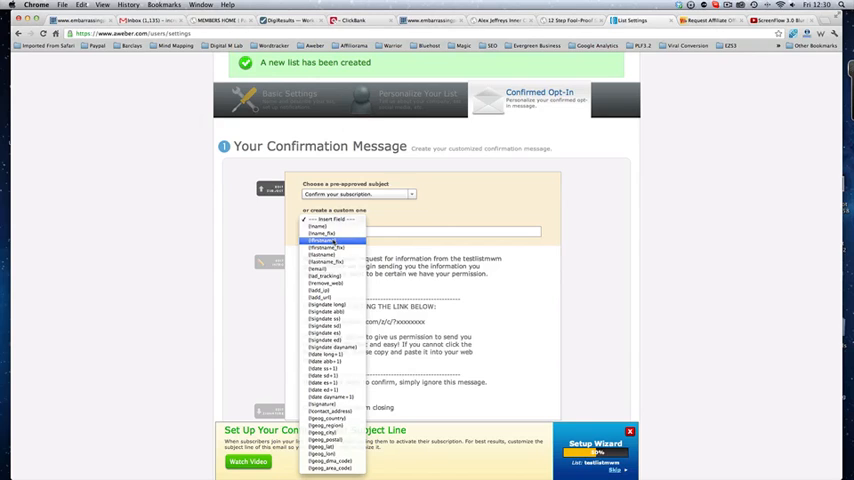
pyautogui.click(324, 240)
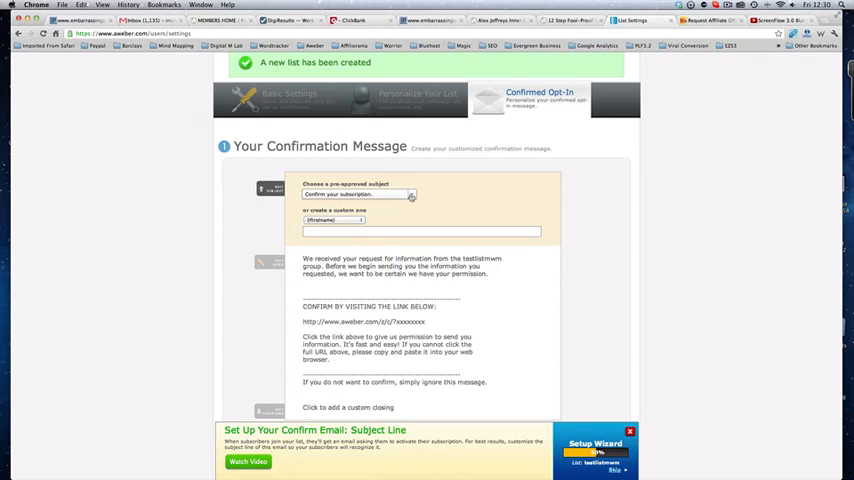
pyautogui.click(408, 194)
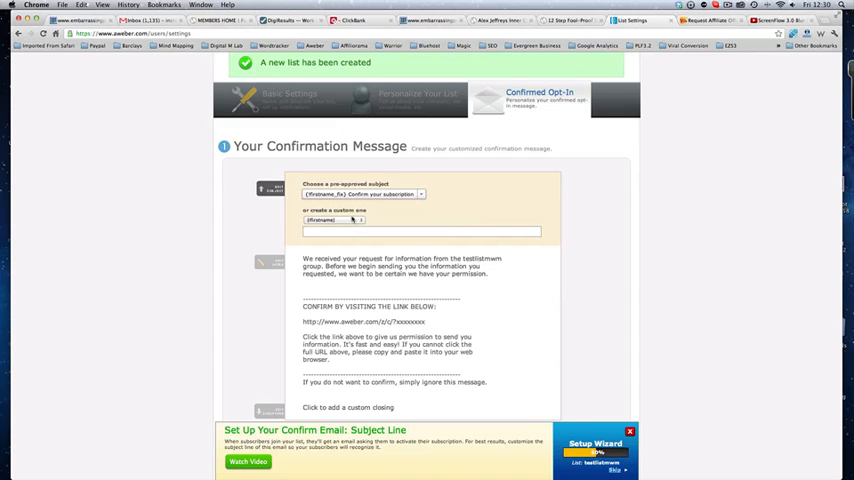
pyautogui.click(424, 232)
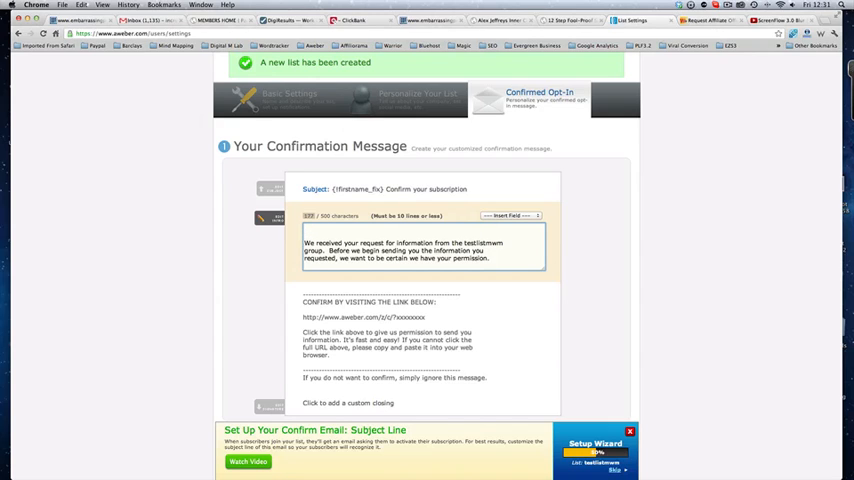
# - Write the intro thanking subscribers for the free guide and asking them to confirm below
pyautogui.write('Thank you so much')
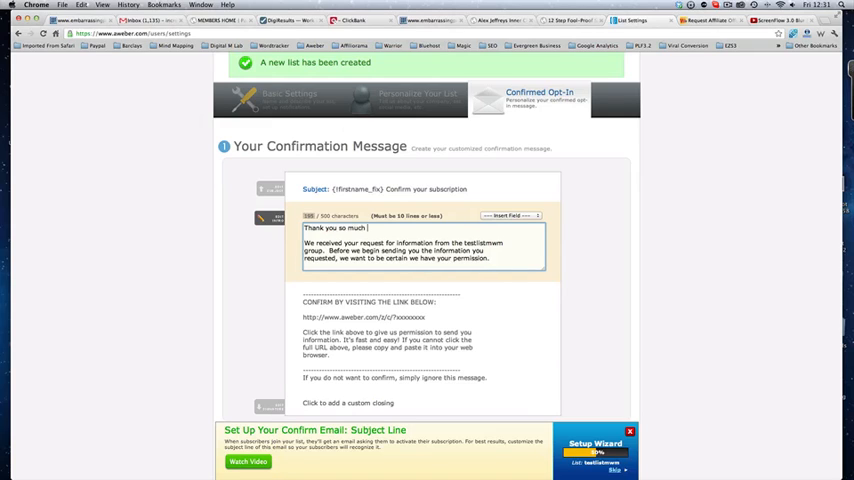
pyautogui.write('for signing up to')
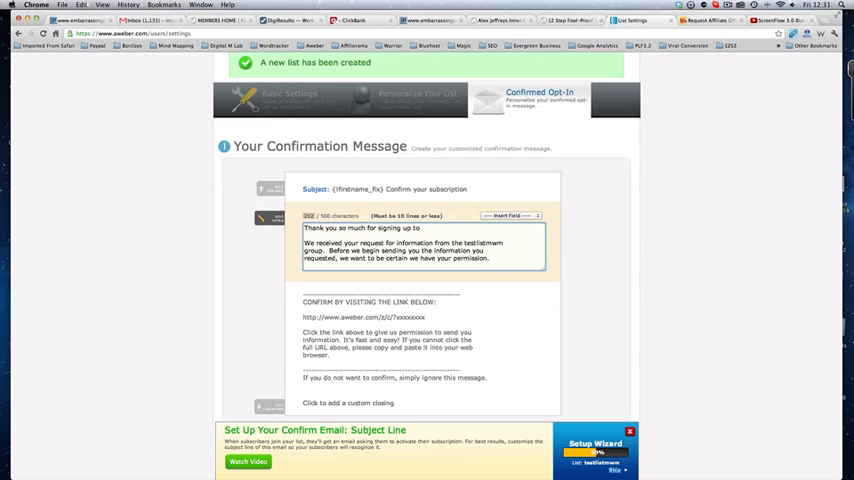
pyautogui.write('"')
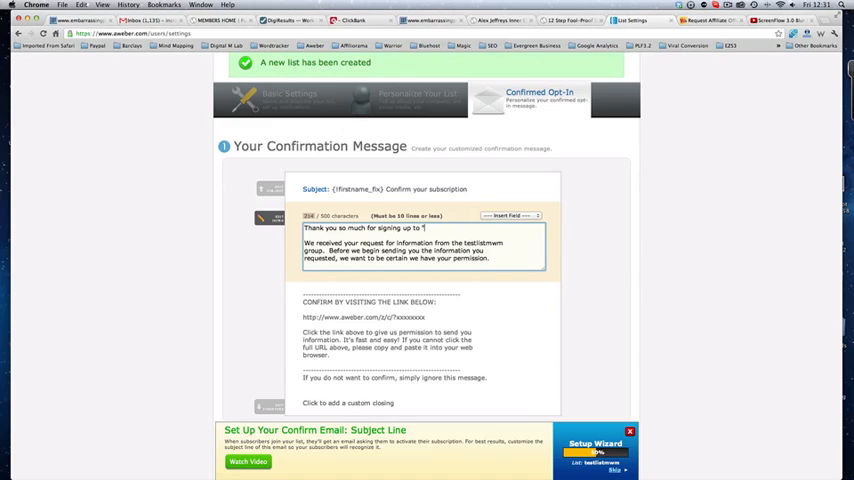
pyautogui.write('my')
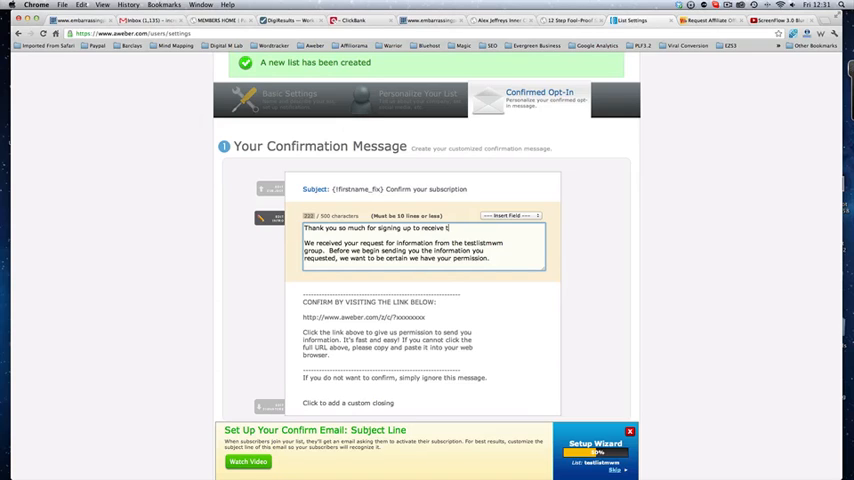
pyautogui.write('he free guide')
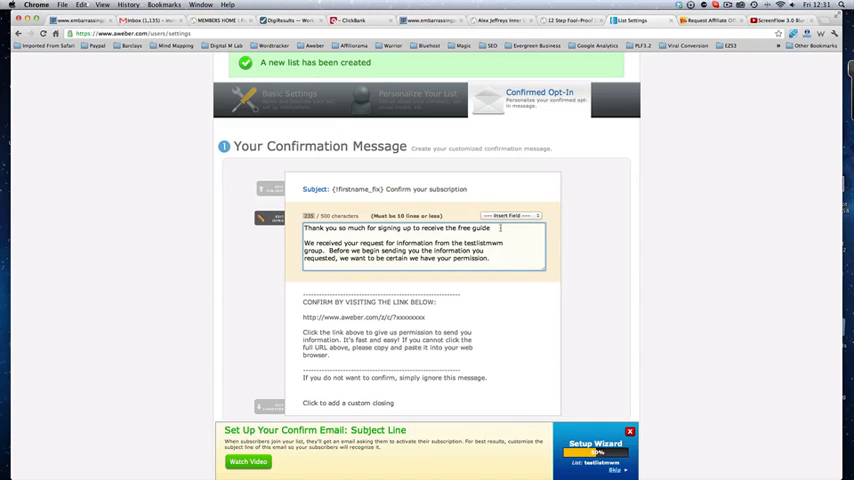
pyautogui.write(', i just want')
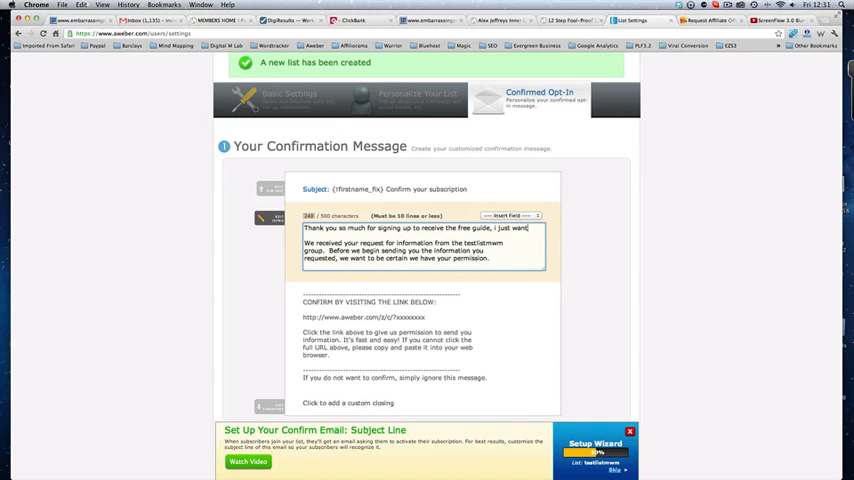
pyautogui.write('to be 100% sure that I have your permission to send you the guide.')
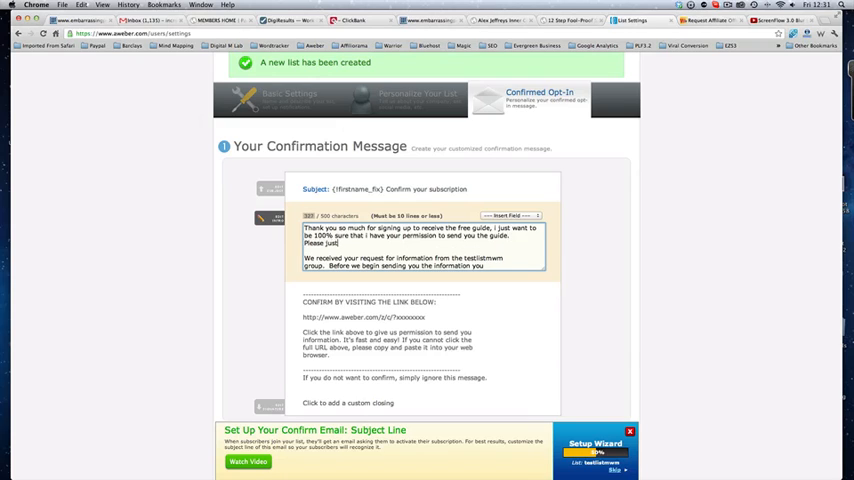
pyautogui.write("confirm below, and we'll ping")
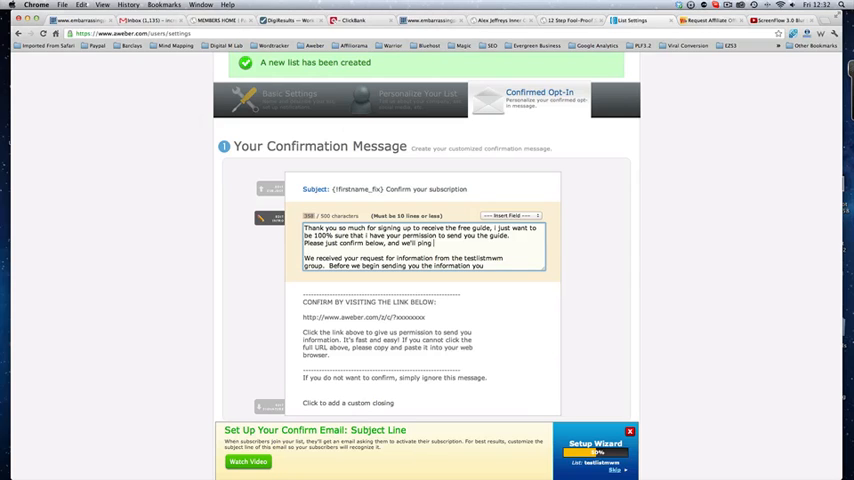
pyautogui.write('it straight to you!')
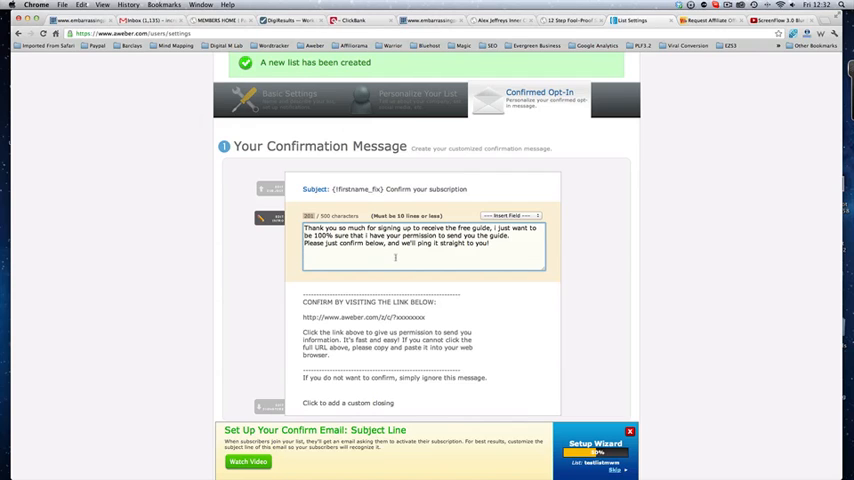
pyautogui.scroll(-3)
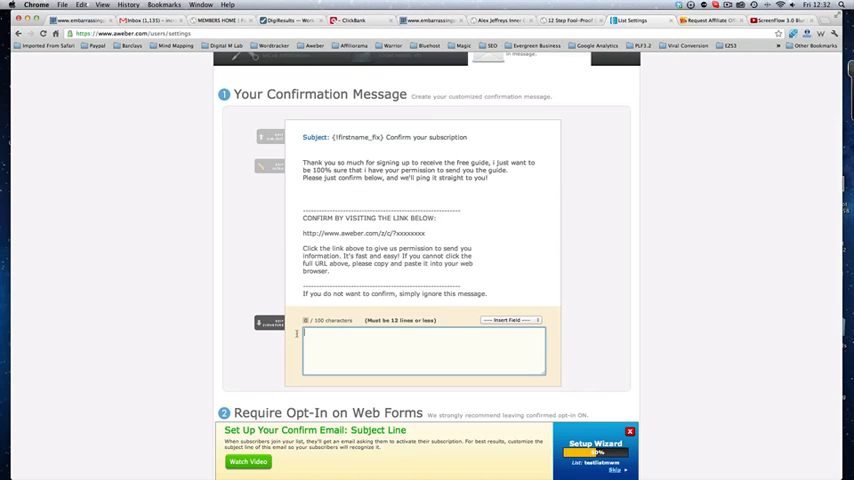
# - Write the closing 'Thanks again, your free guide on XYZ is on the way. Speak soon, Mark'
pyautogui.write('Thanks')
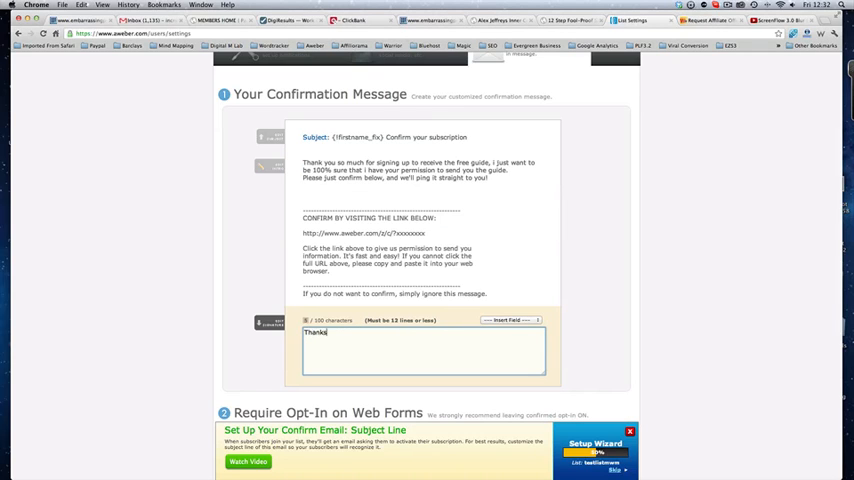
pyautogui.write('again you f')
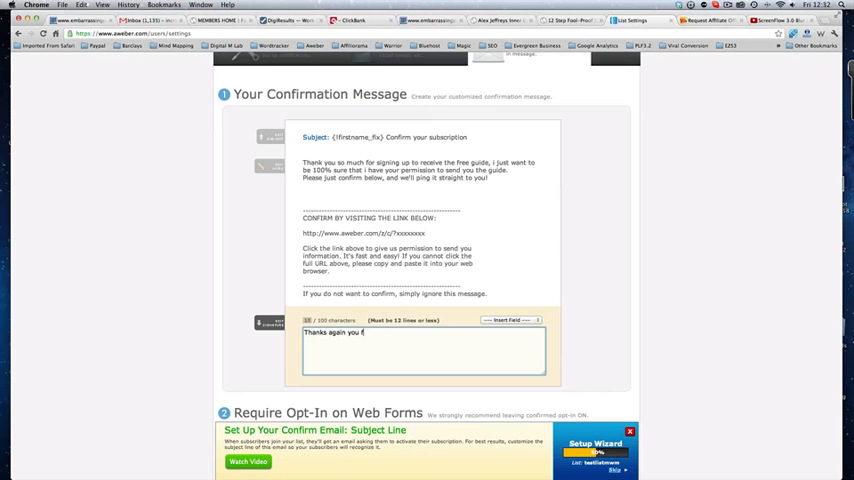
pyautogui.write('ree')
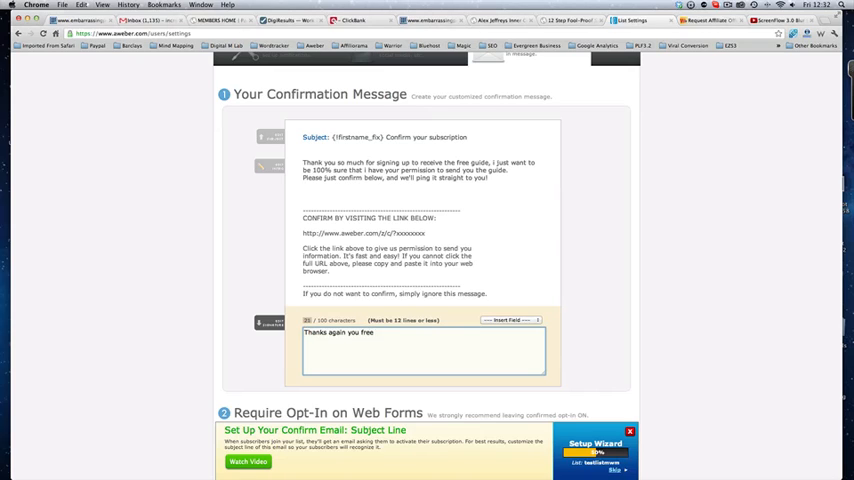
pyautogui.write('guide on')
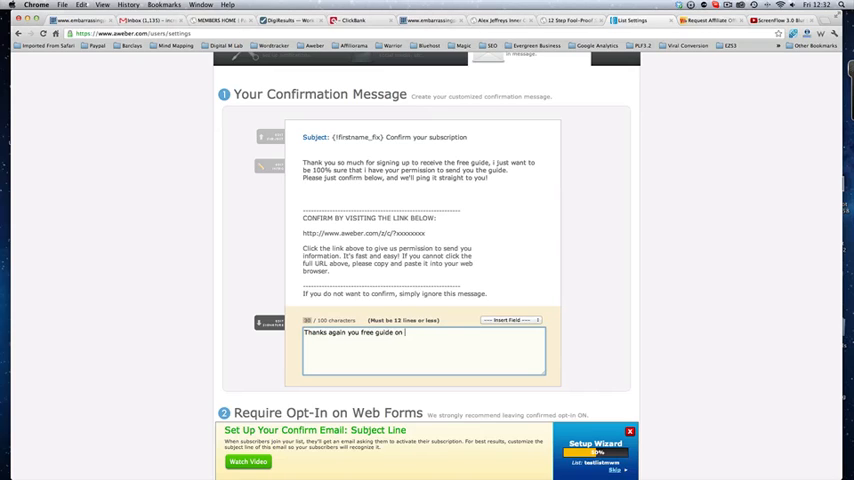
pyautogui.write('XYZ is on')
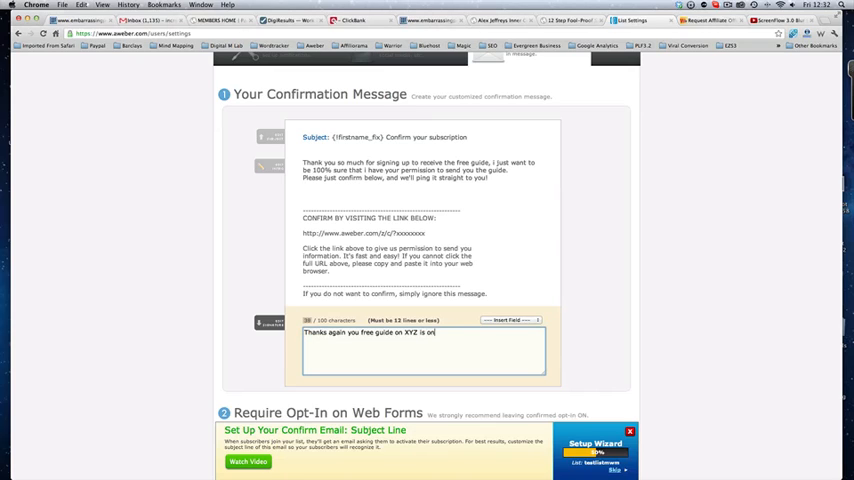
pyautogui.write('the way.')
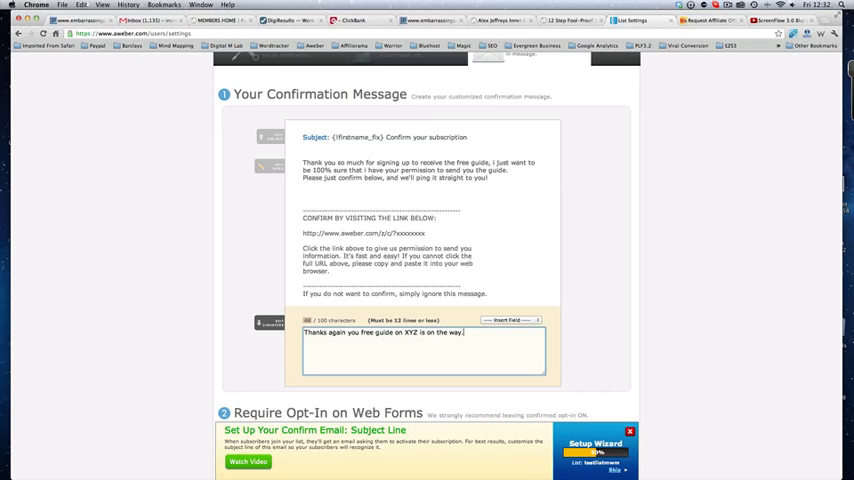
pyautogui.write('Speak s')
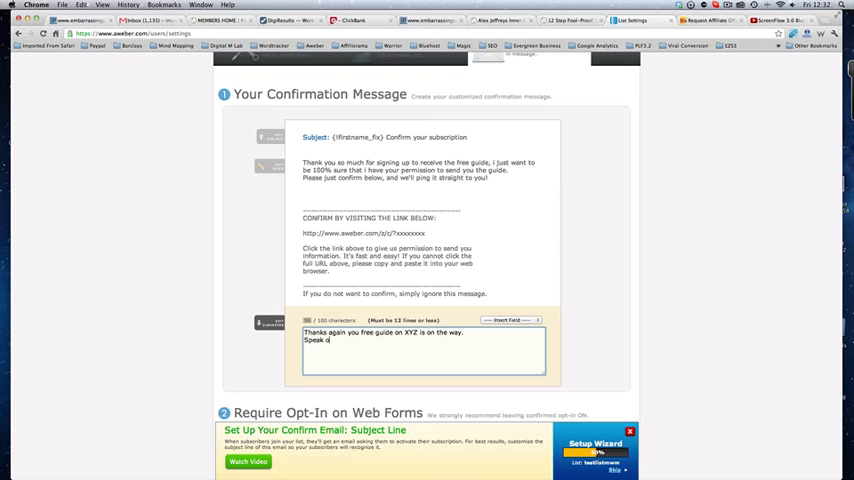
pyautogui.write('Mark')
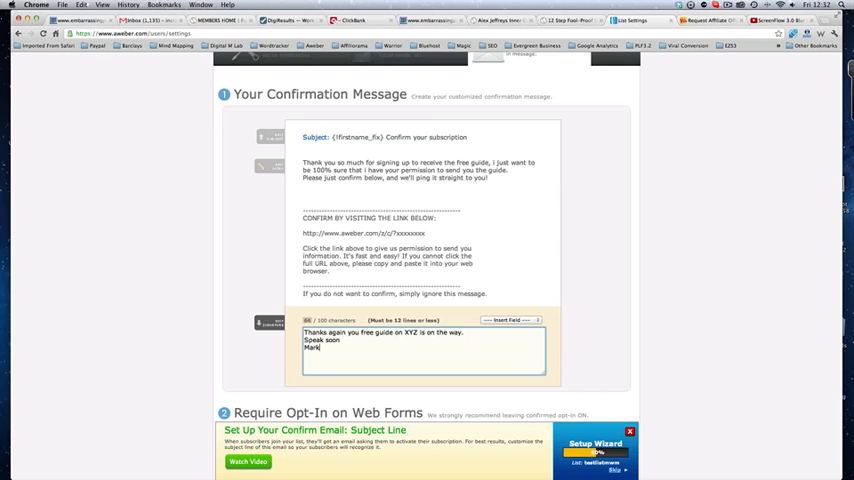
pyautogui.scroll(-3)
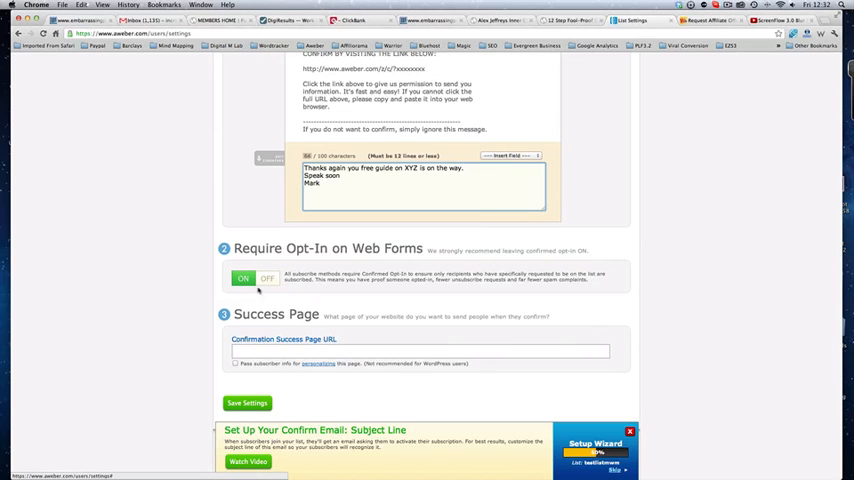
# - Save the list settings so the testlistmm list is created with its confirmation message
pyautogui.scroll(-3)
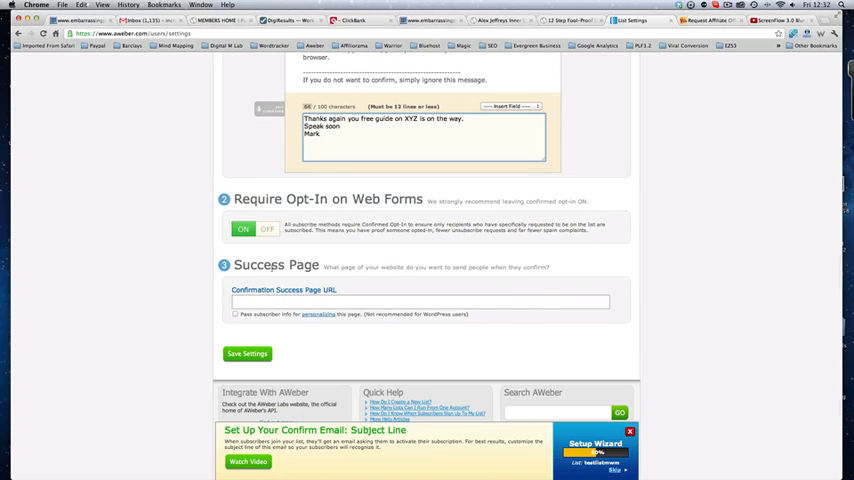
pyautogui.click(420, 300)
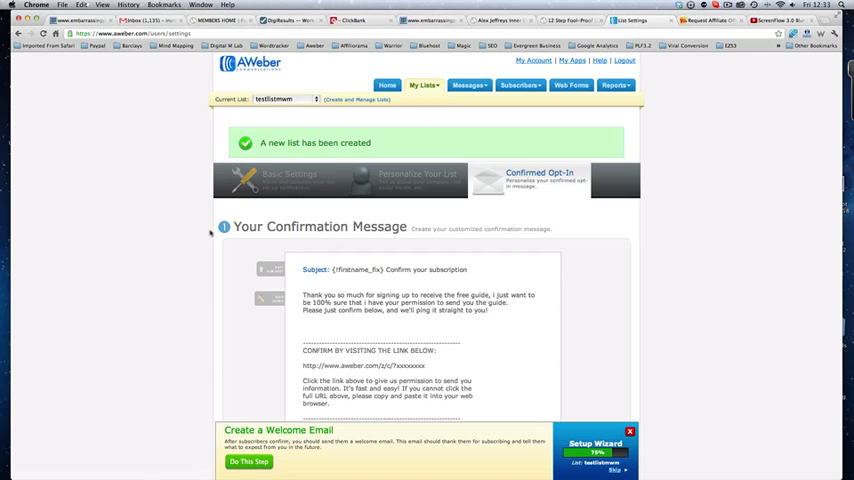
pyautogui.scroll(-3)
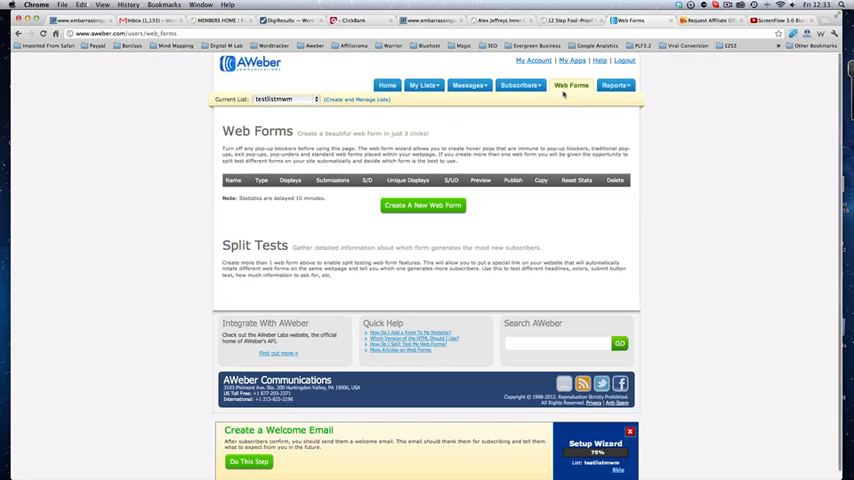
# - Start a new web form for testlistmm from the empty Web Forms page
pyautogui.click(422, 204)
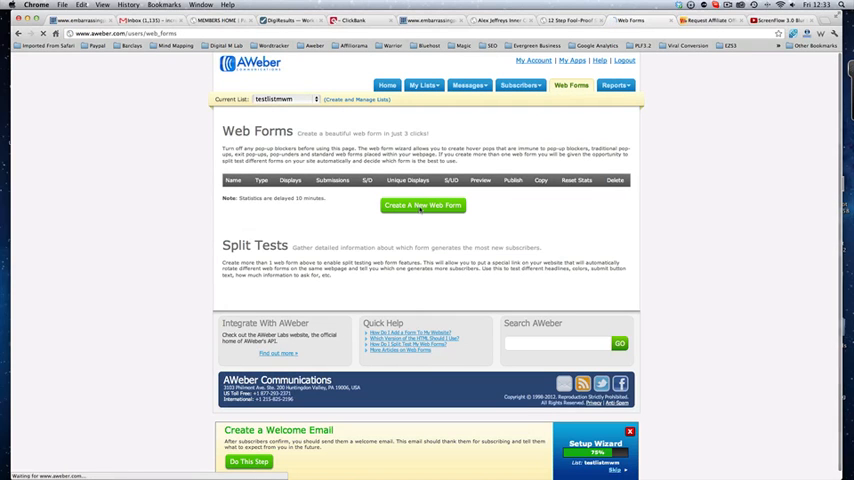
pyautogui.click(422, 204)
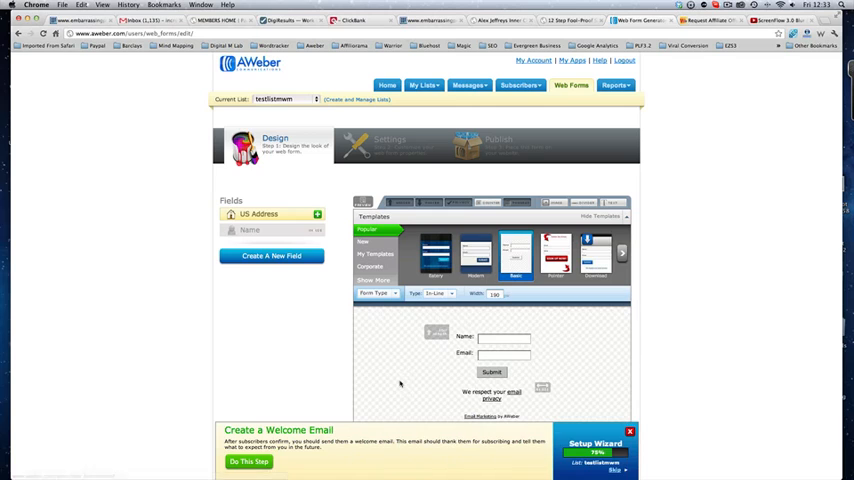
# - Edit the form's Name field to choose how the subscriber name is collected
pyautogui.scroll(-3)
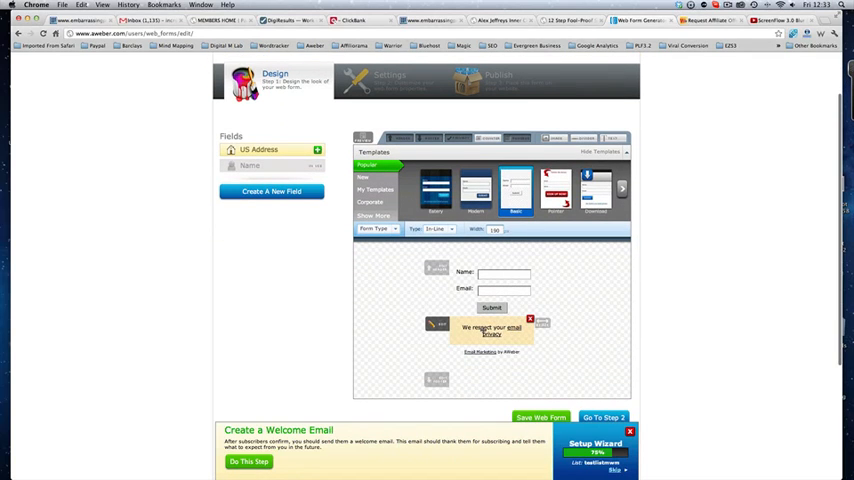
pyautogui.click(492, 330)
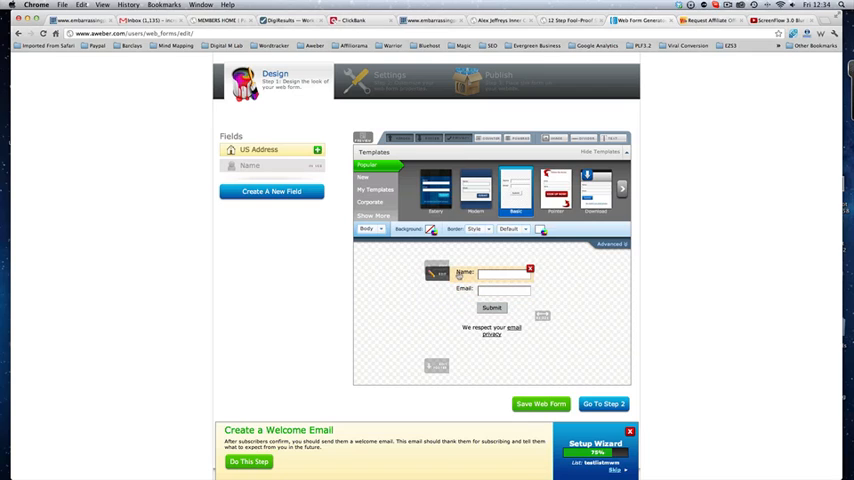
pyautogui.click(466, 272)
pyautogui.write('First Name')
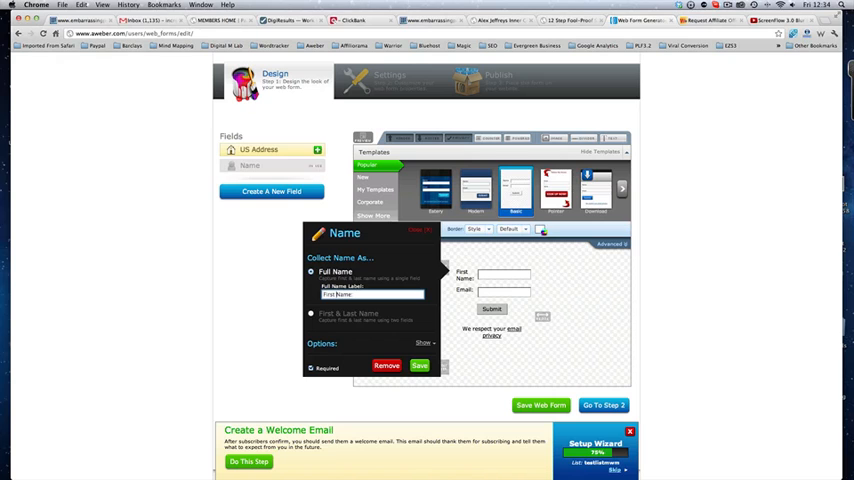
pyautogui.click(420, 364)
pyautogui.write('My')
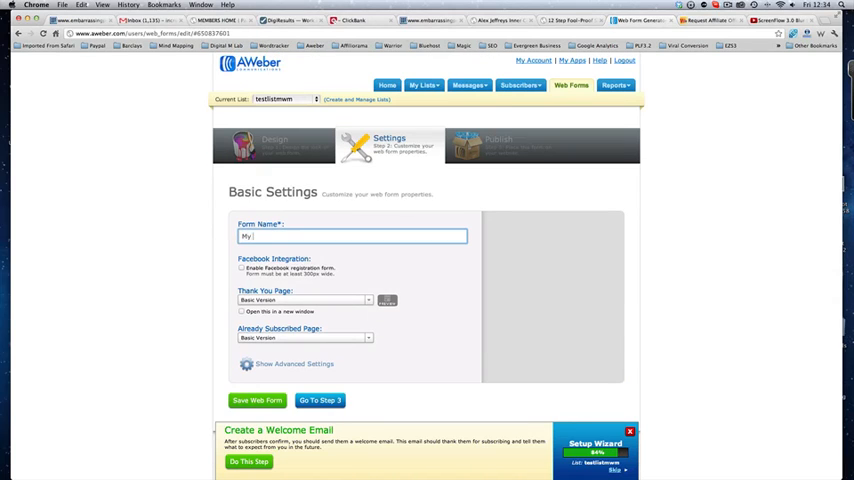
# - Name the web form Test List in its basic settings
pyautogui.write('Test List')
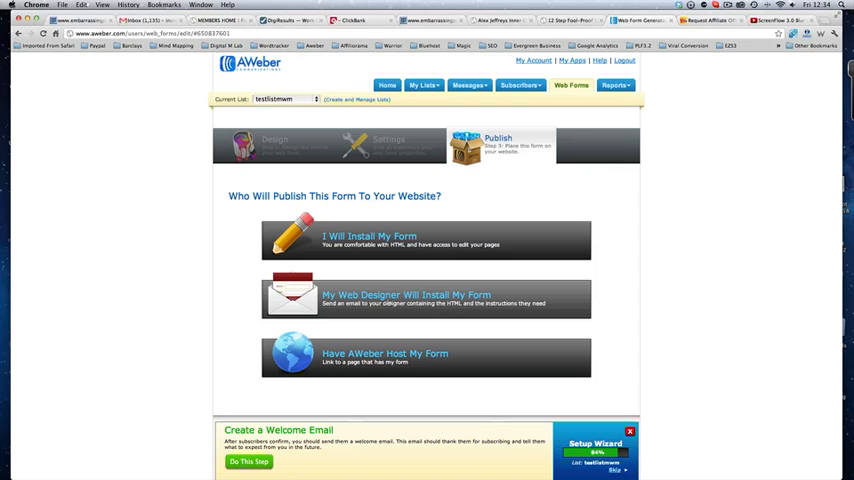
# - Review the web-designer install option, then choose I Will Install My Form
pyautogui.click(424, 296)
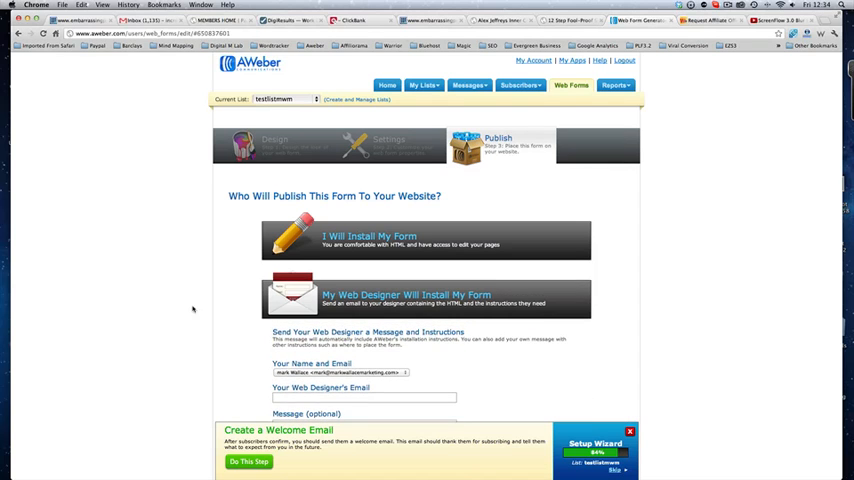
pyautogui.scroll(-3)
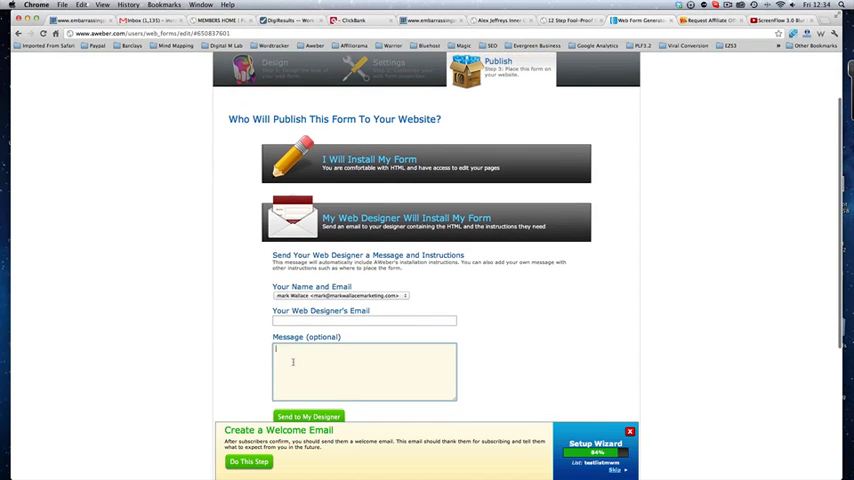
pyautogui.scroll(-3)
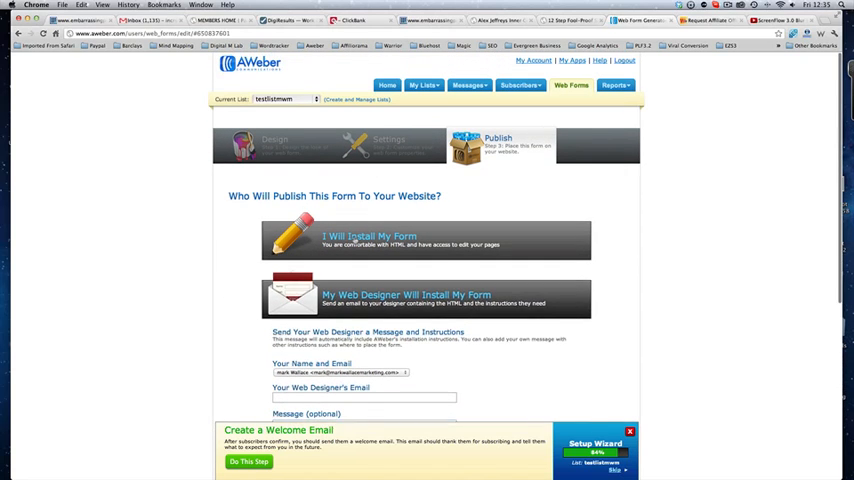
pyautogui.click(370, 240)
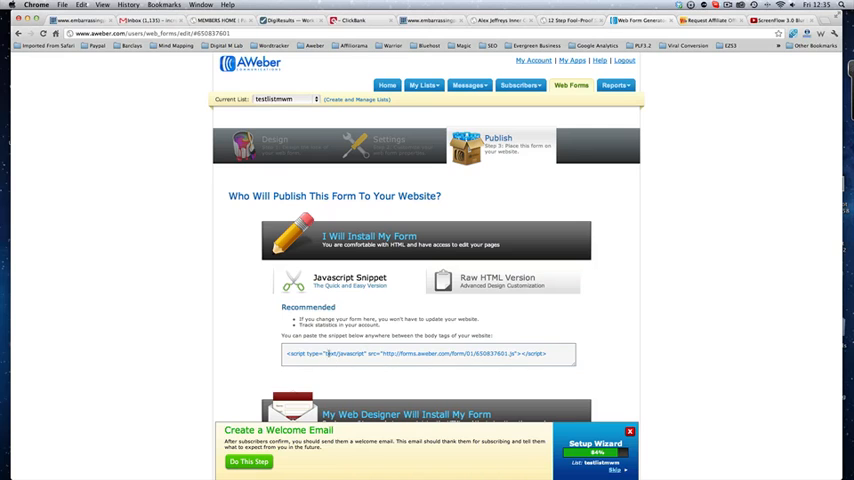
# - Reveal the Raw HTML Version of the form and bring its generated code box into view
pyautogui.click(496, 280)
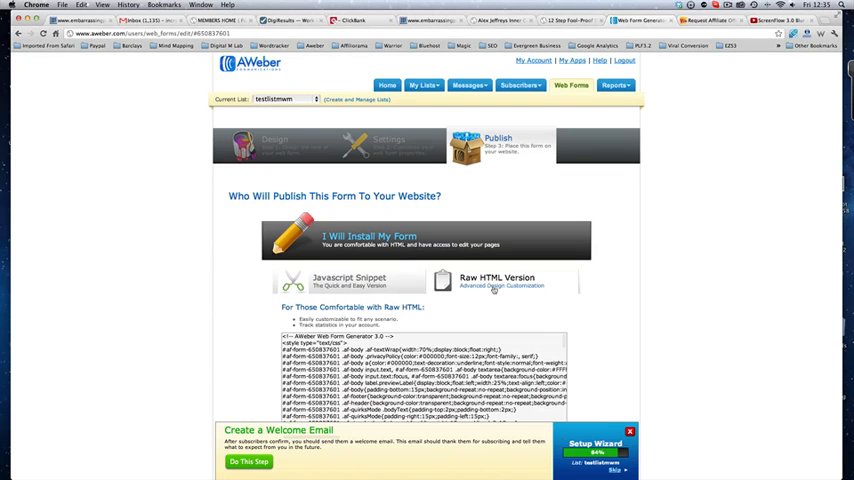
pyautogui.scroll(-3)
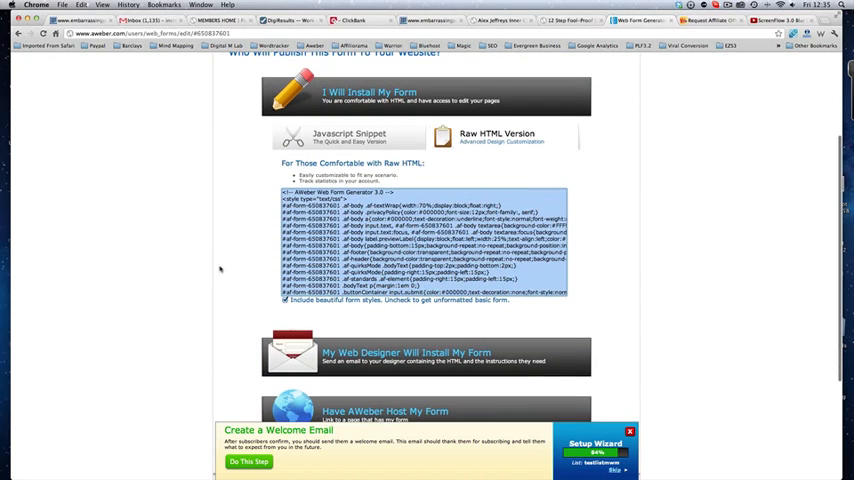
pyautogui.scroll(-3)
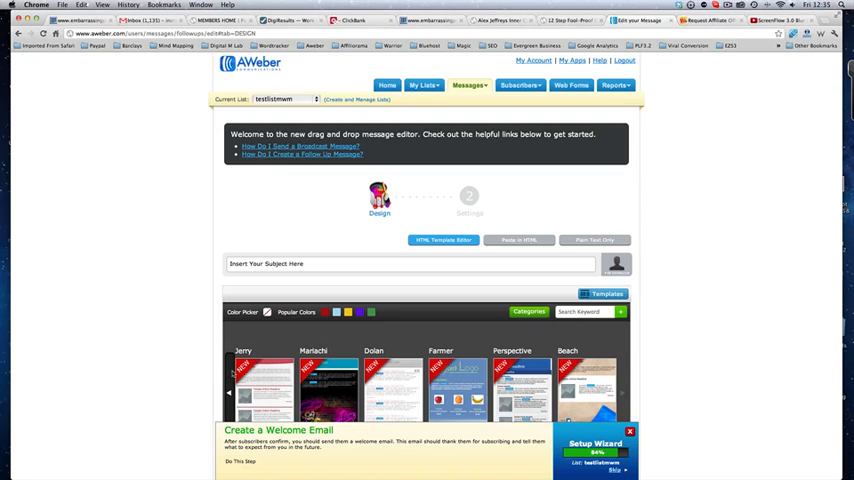
# - Browse the drag and drop editor's template gallery down to the Wine, Pod and Simple templates
pyautogui.scroll(-3)
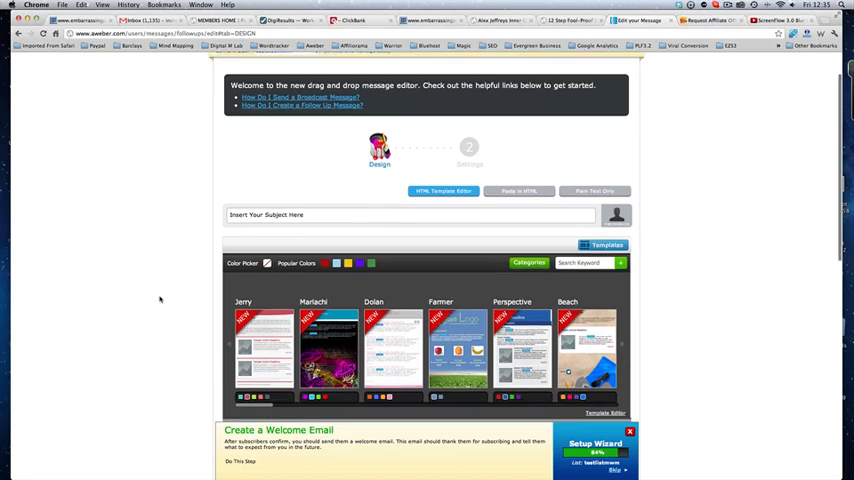
pyautogui.scroll(-3)
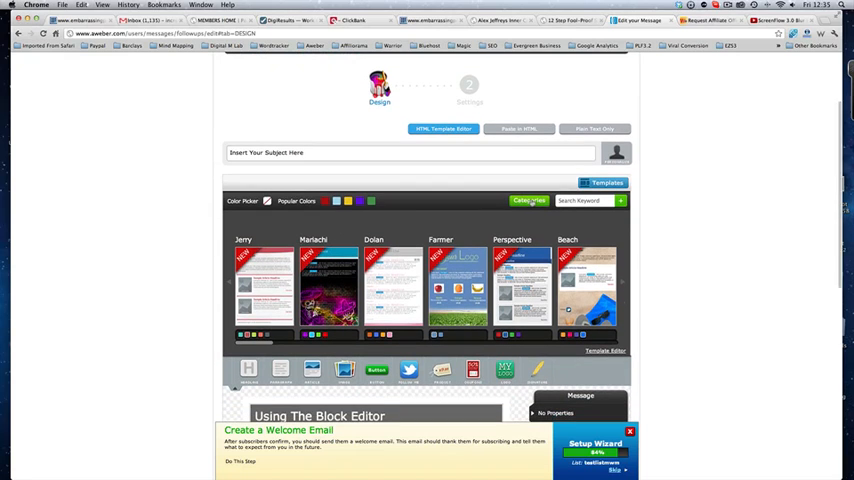
pyautogui.moveTo(520, 290)
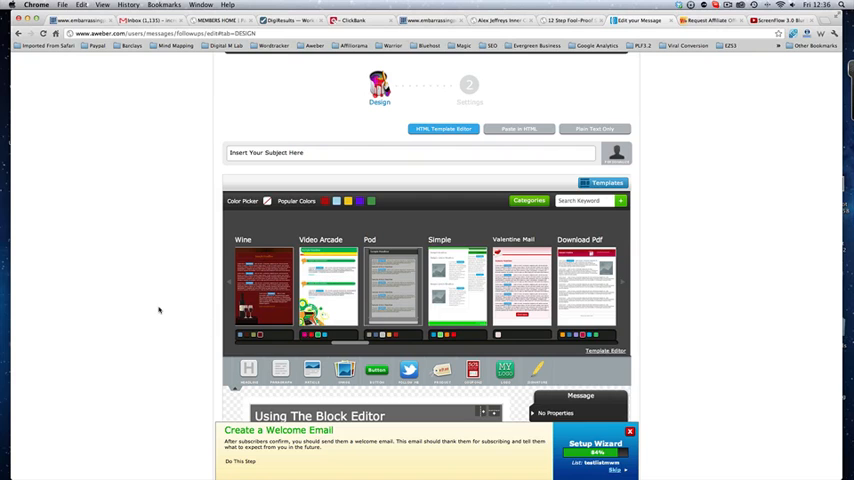
pyautogui.scroll(-3)
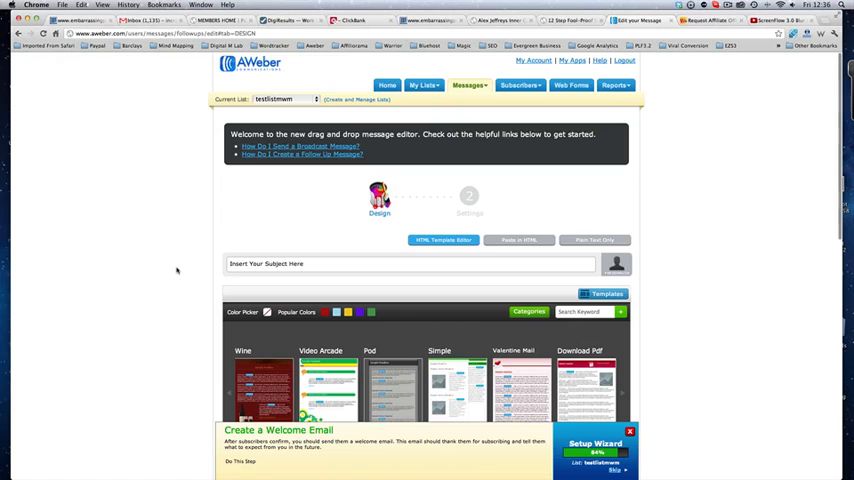
pyautogui.moveTo(226, 232)
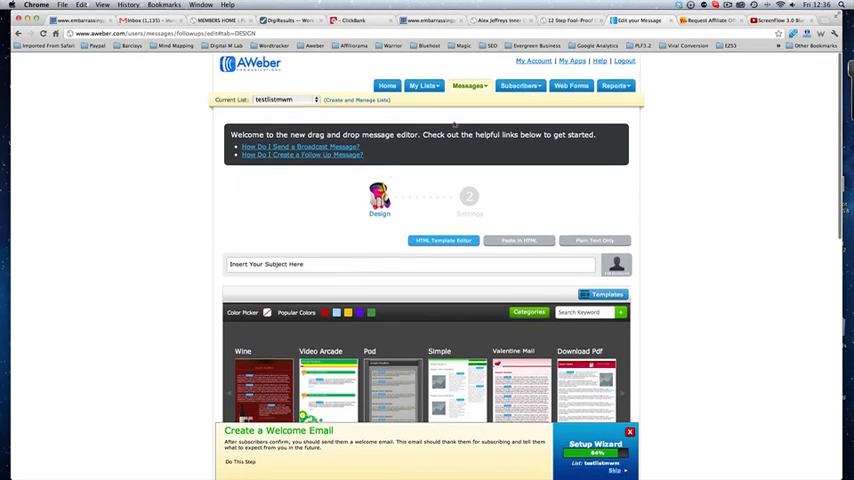
# - Leave the editor for Messages > Follow Up and look at the existing 'Thank you for subscribing' message
pyautogui.click(468, 84)
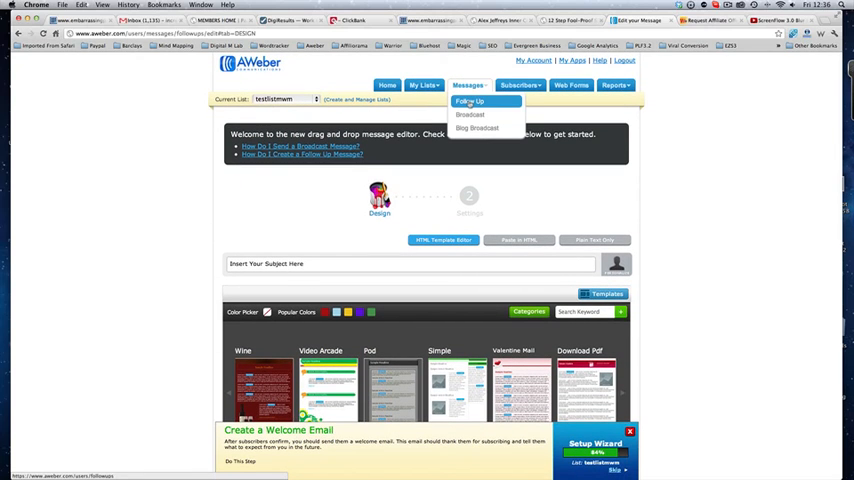
pyautogui.click(468, 100)
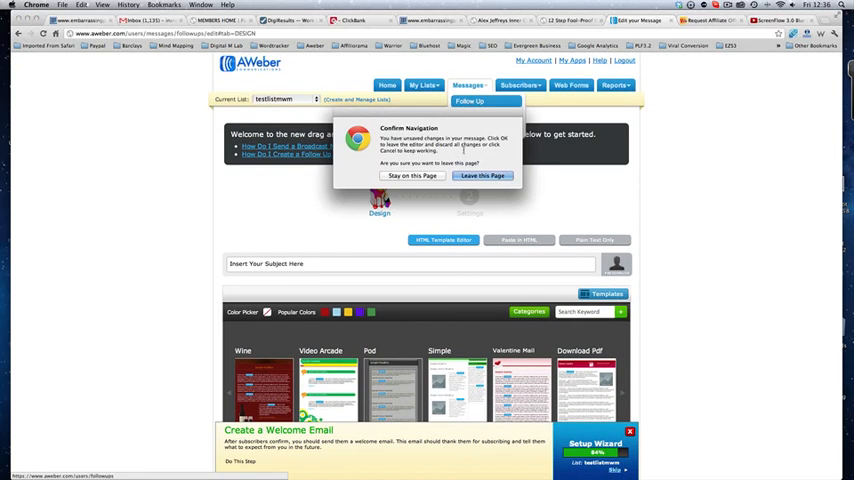
pyautogui.click(482, 176)
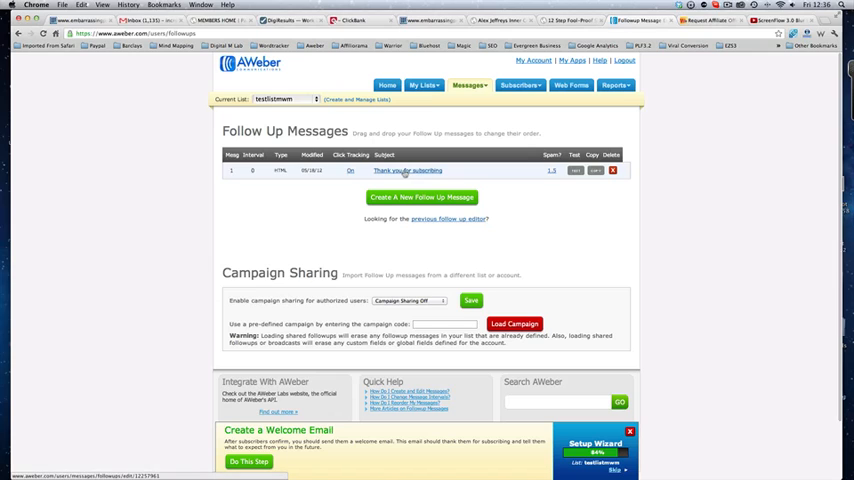
pyautogui.click(408, 170)
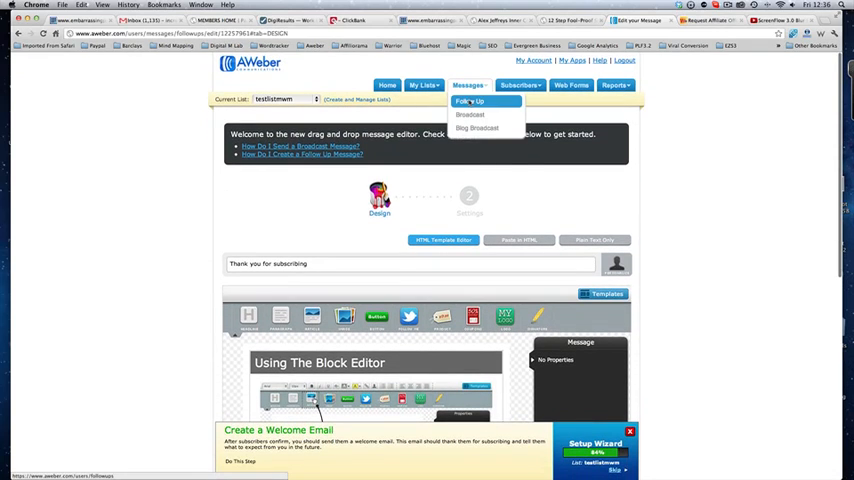
# - Delete the 'Thank you for subscribing' follow-up, leaving the Follow Up Messages list empty
pyautogui.click(470, 100)
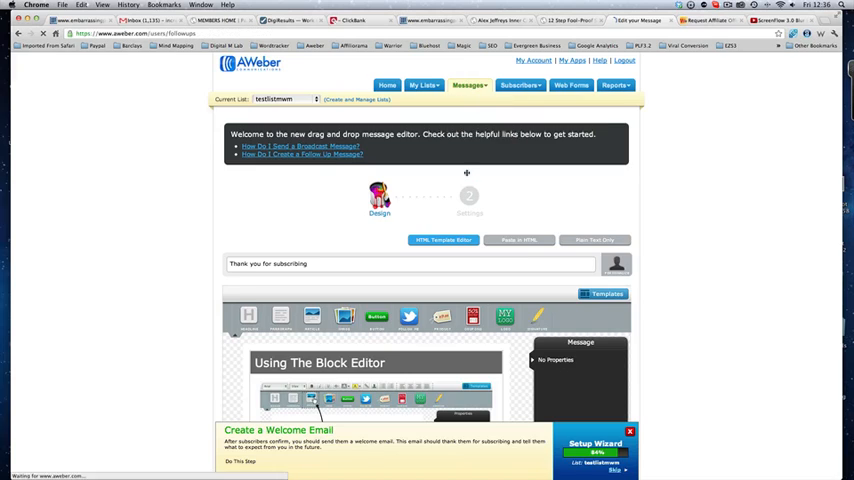
pyautogui.click(612, 170)
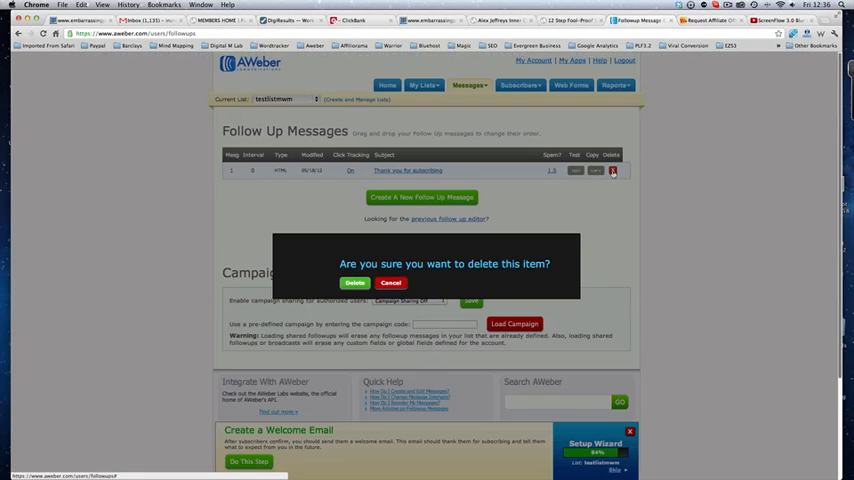
pyautogui.click(356, 284)
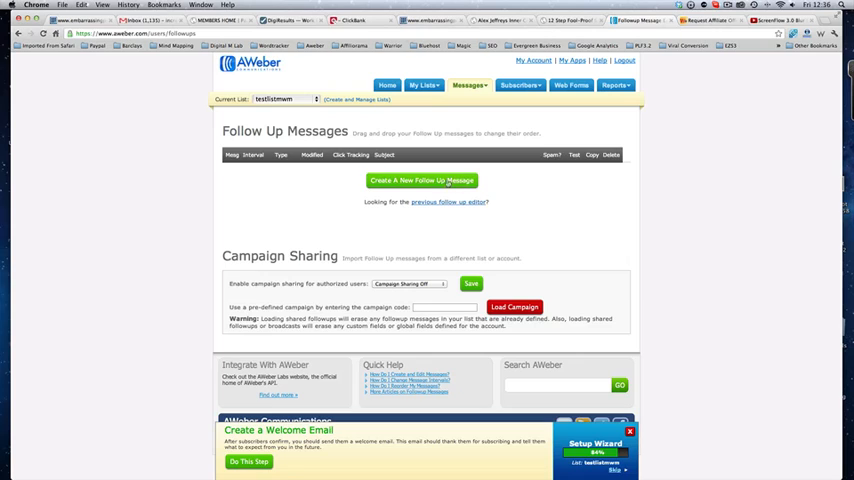
pyautogui.moveTo(348, 202)
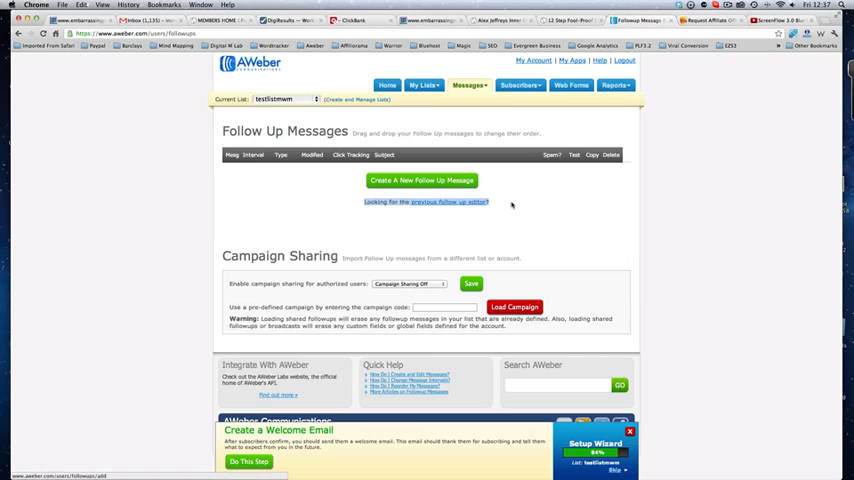
# - Start a new follow-up message thanking the subscriber for requesting the free guide
pyautogui.click(420, 180)
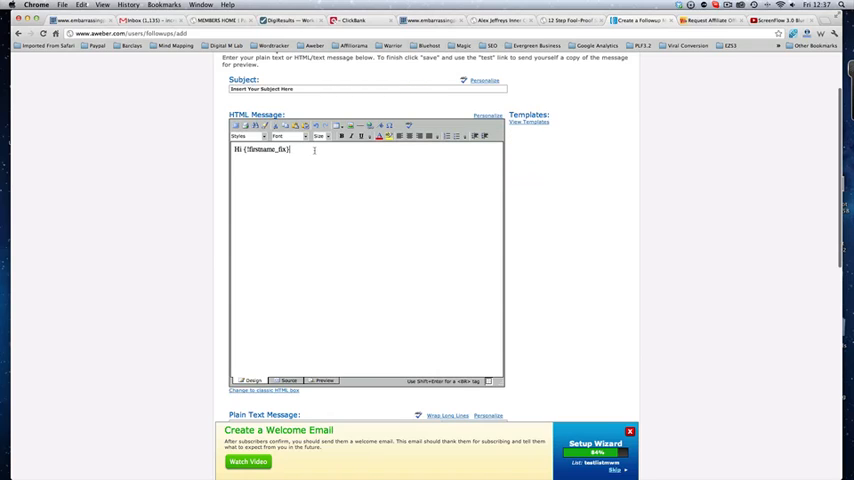
pyautogui.write('Thanks')
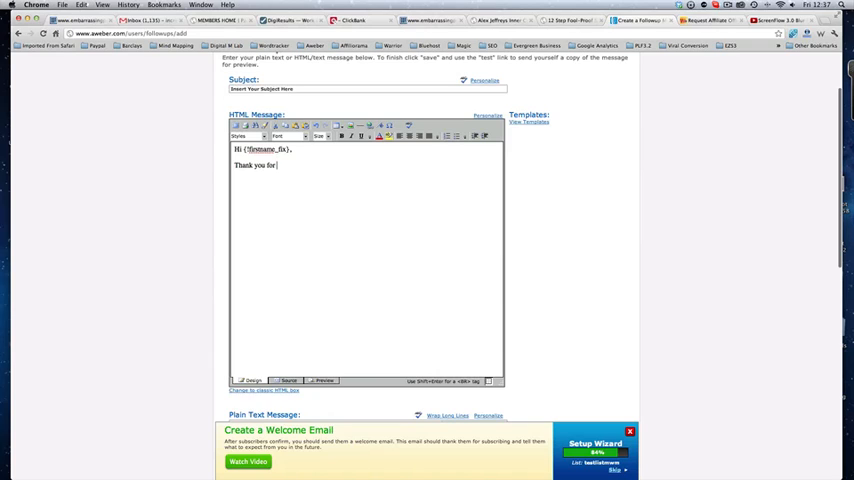
pyautogui.write('reques')
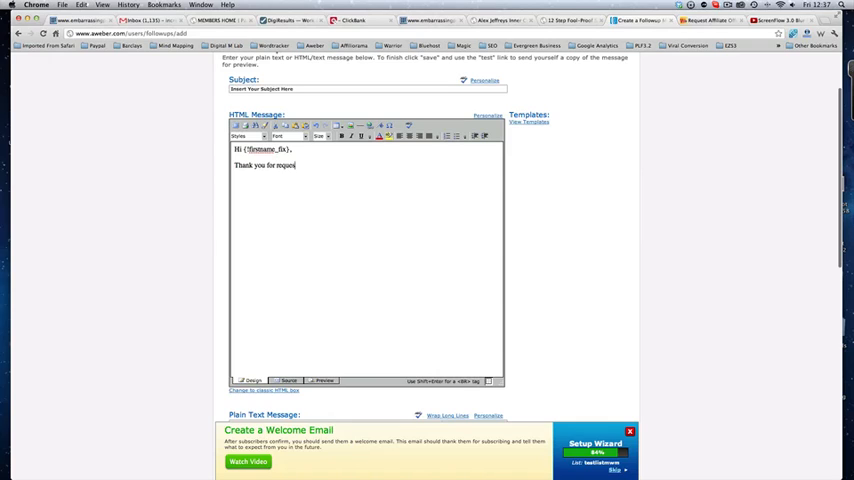
pyautogui.write('ting thr firrec')
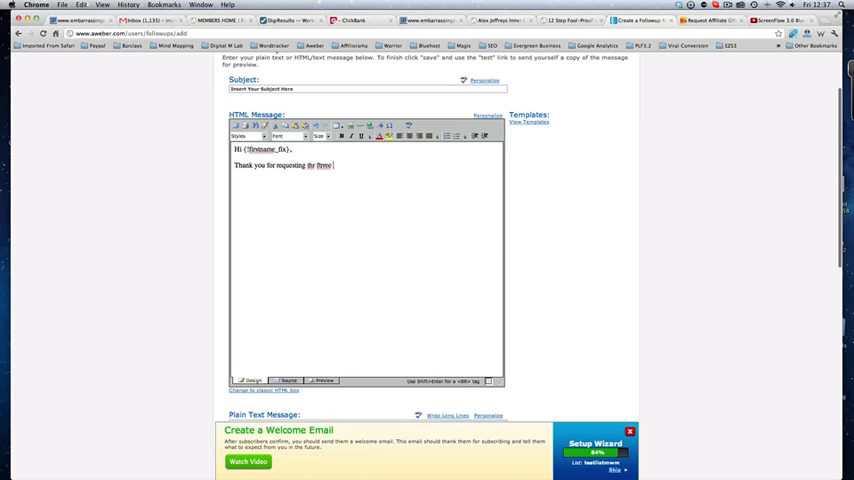
pyautogui.write('guide..')
pyautogui.write('If you didnth')
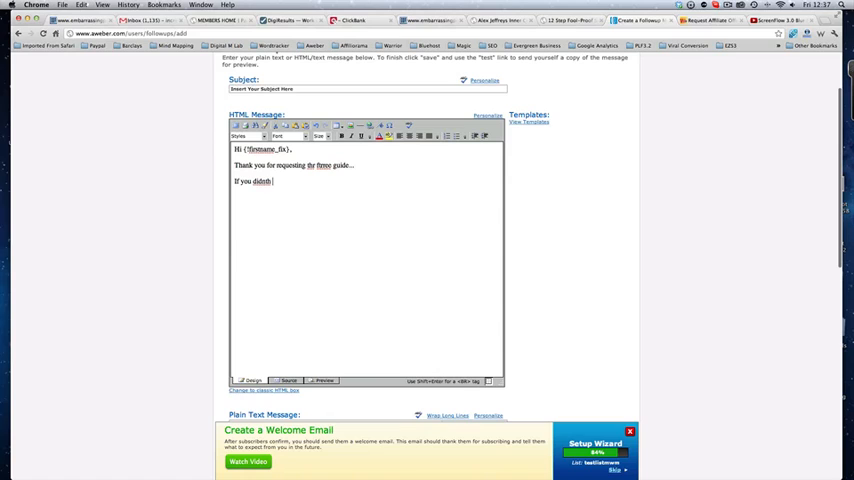
# - Continue the body re-offering the guide via email and end it with the word 'link'
pyautogui.write('email iw')
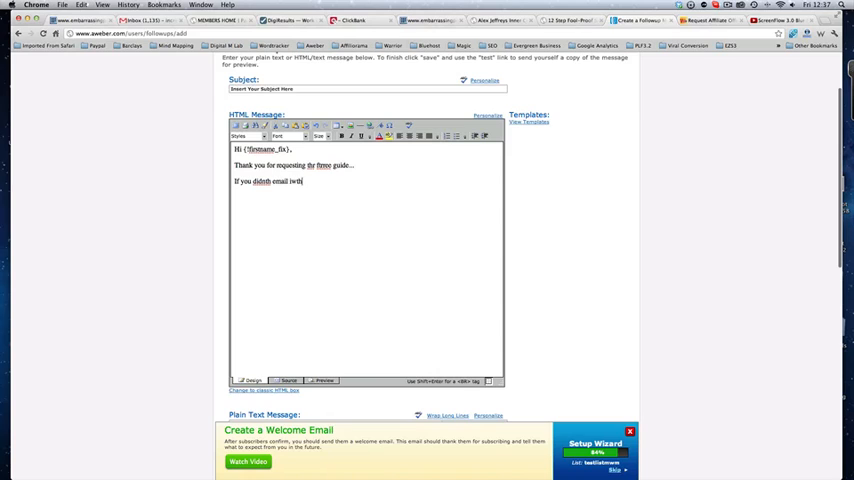
pyautogui.write('the link')
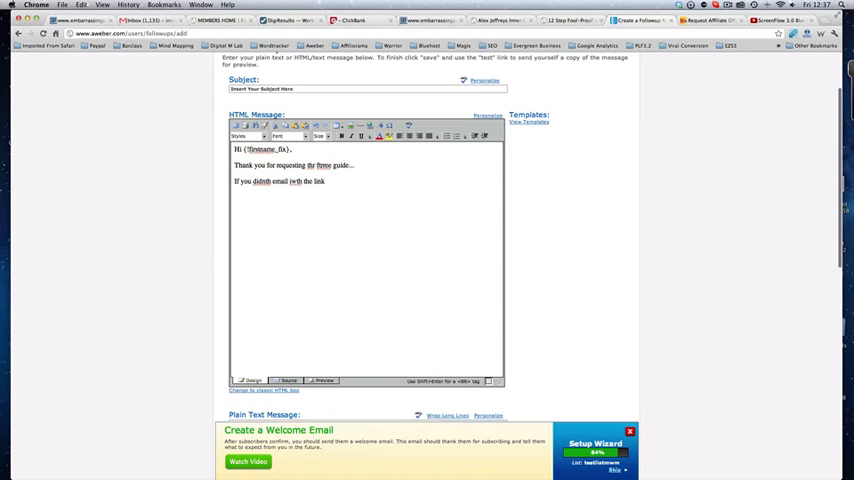
pyautogui.write('here o')
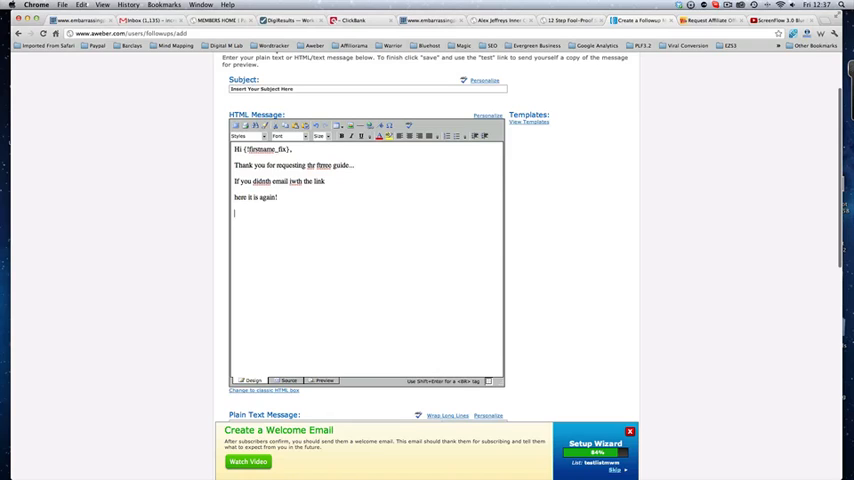
pyautogui.write('link')
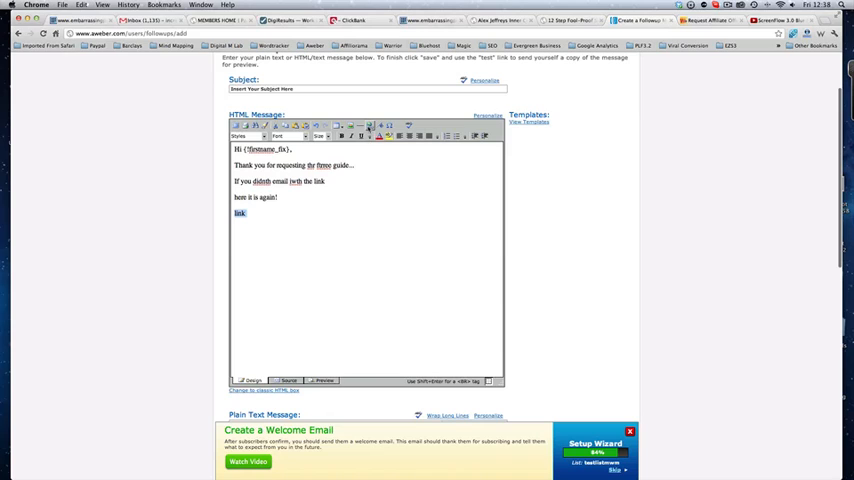
pyautogui.click(360, 136)
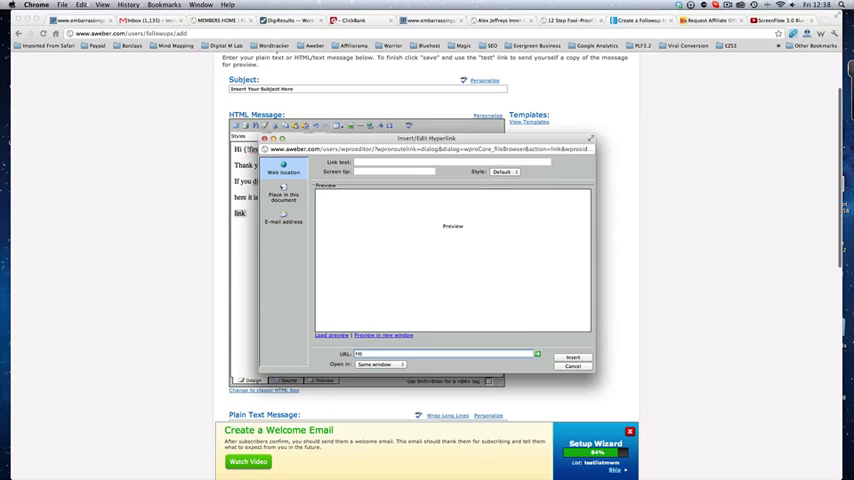
pyautogui.write('http://')
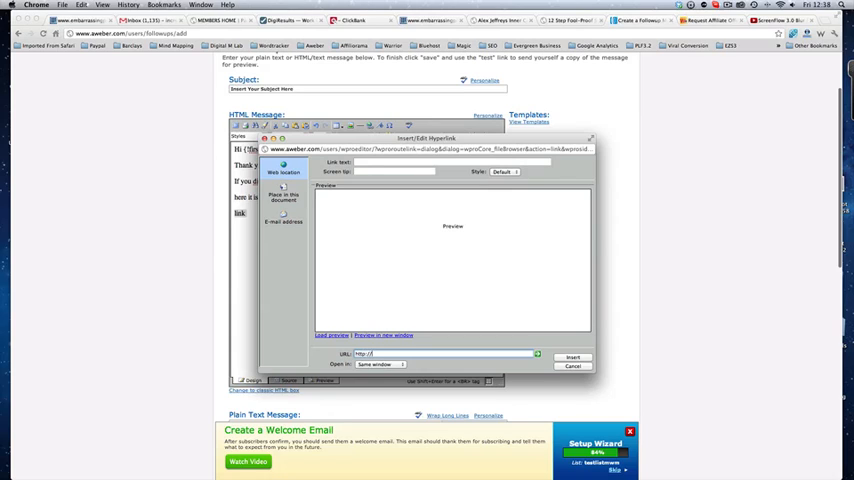
pyautogui.write('www.')
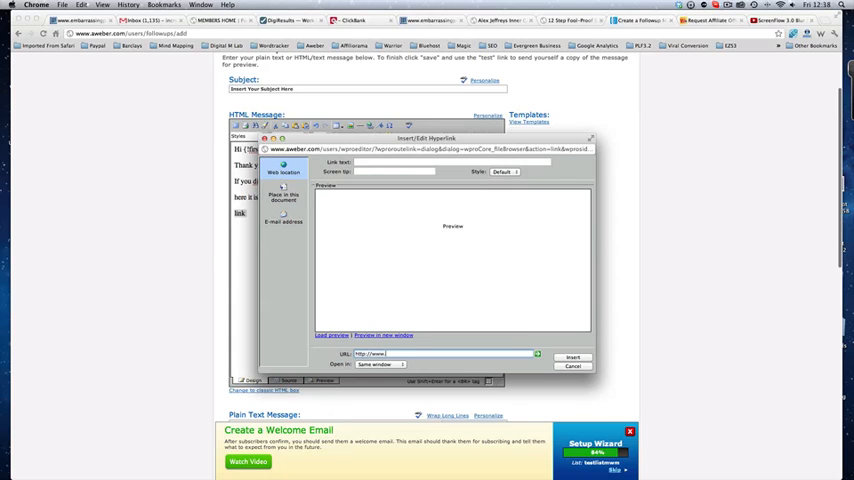
pyautogui.write('123')
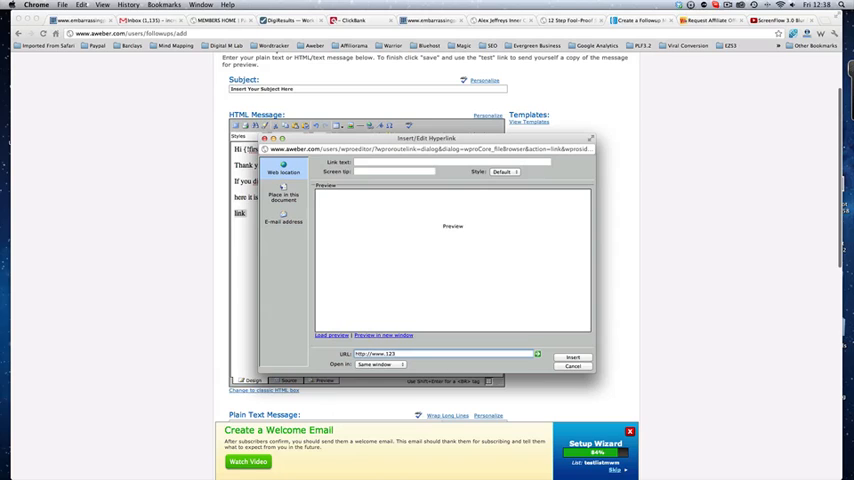
pyautogui.click(572, 368)
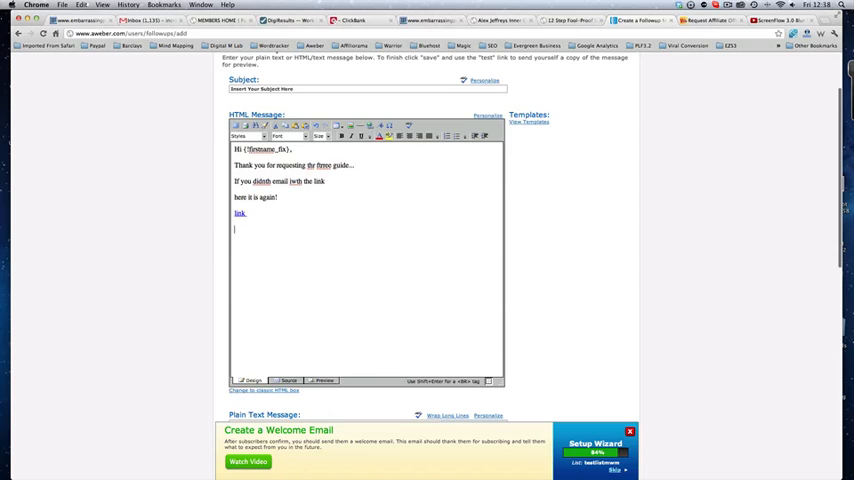
pyautogui.click(470, 92)
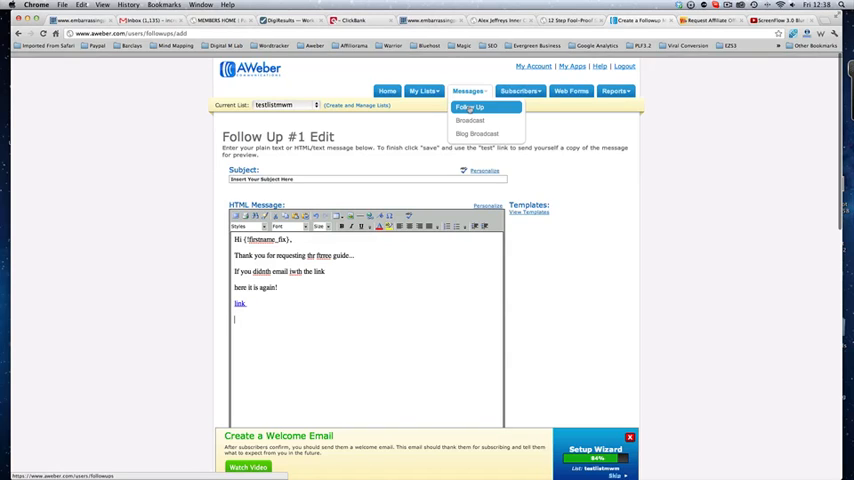
pyautogui.scroll(-3)
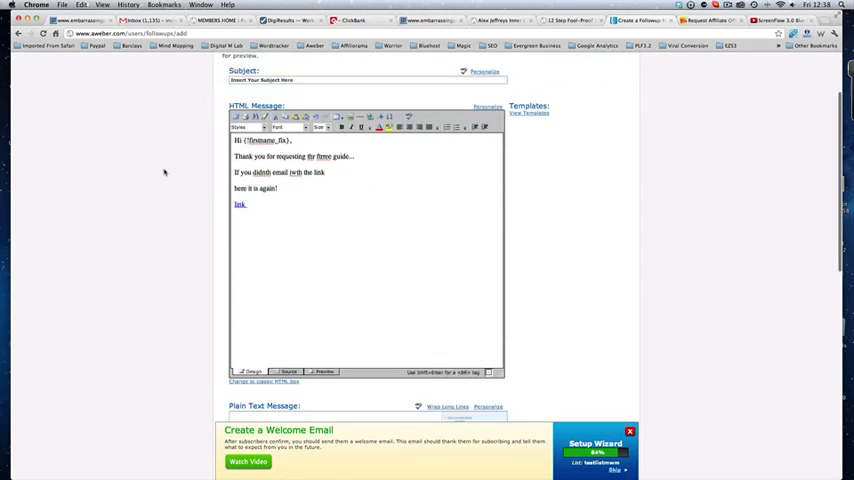
pyautogui.scroll(-3)
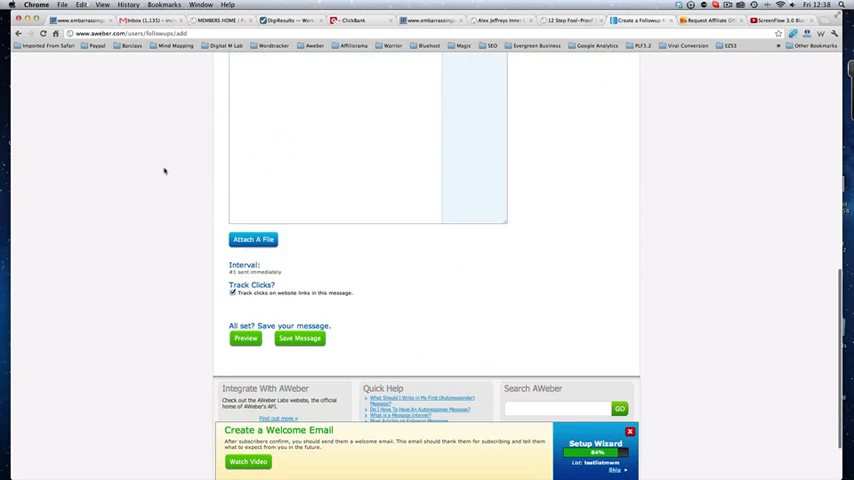
pyautogui.scroll(-3)
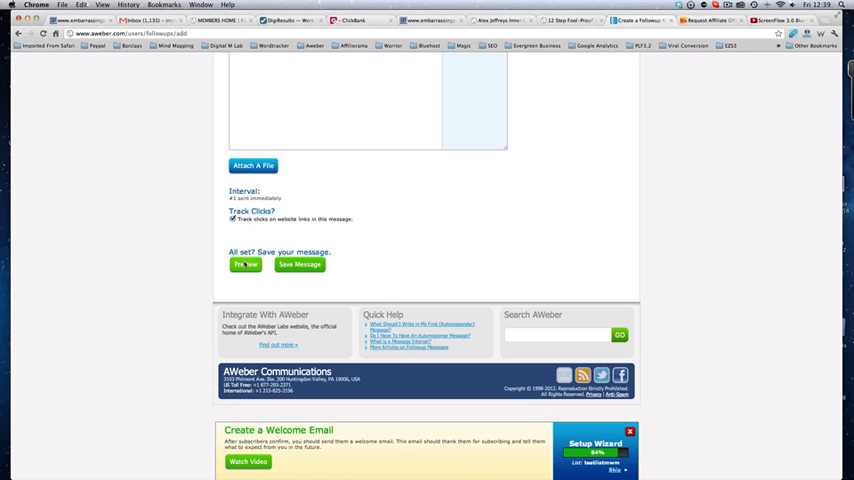
pyautogui.click(244, 264)
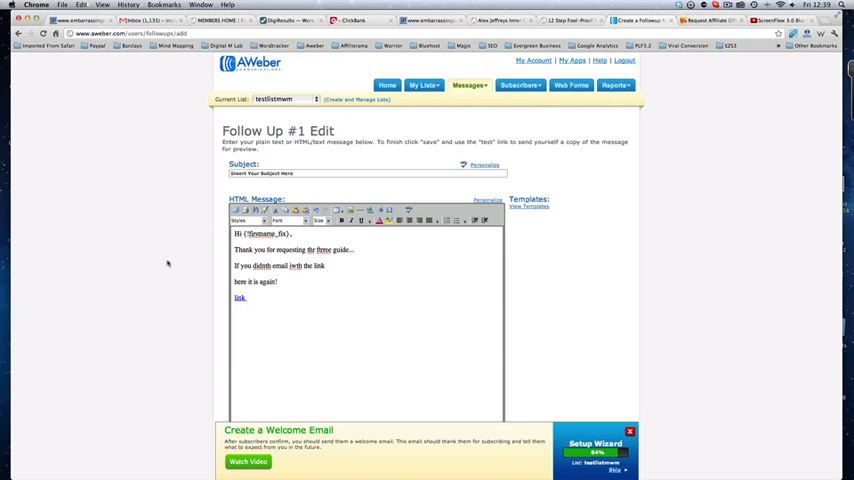
pyautogui.click(364, 172)
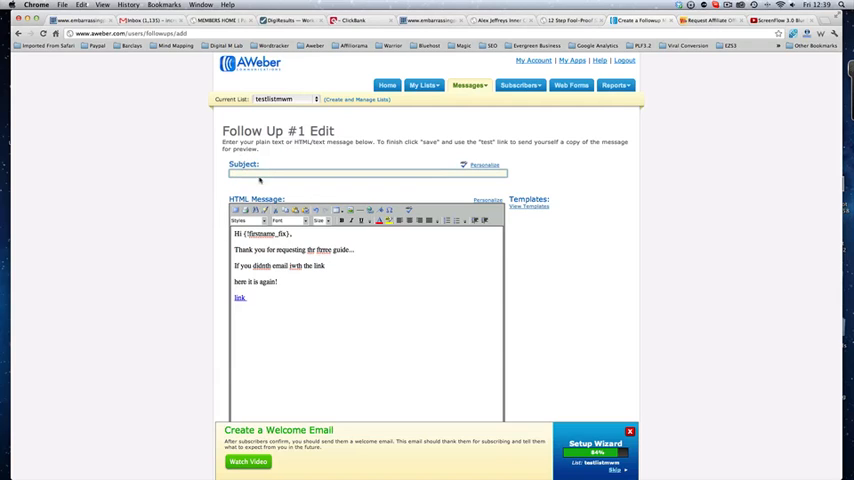